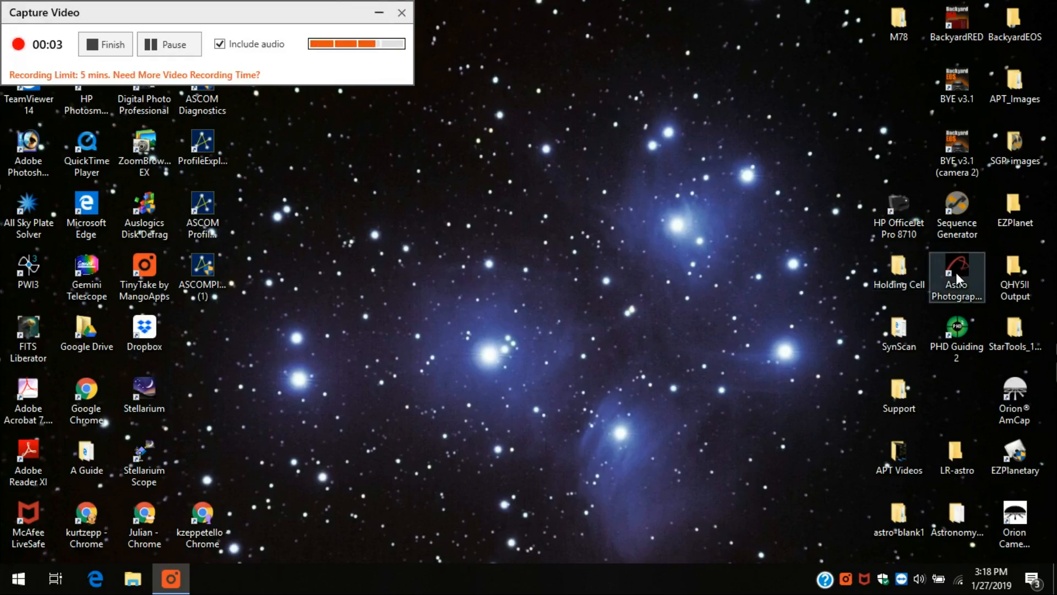
pyautogui.moveTo(956, 273)
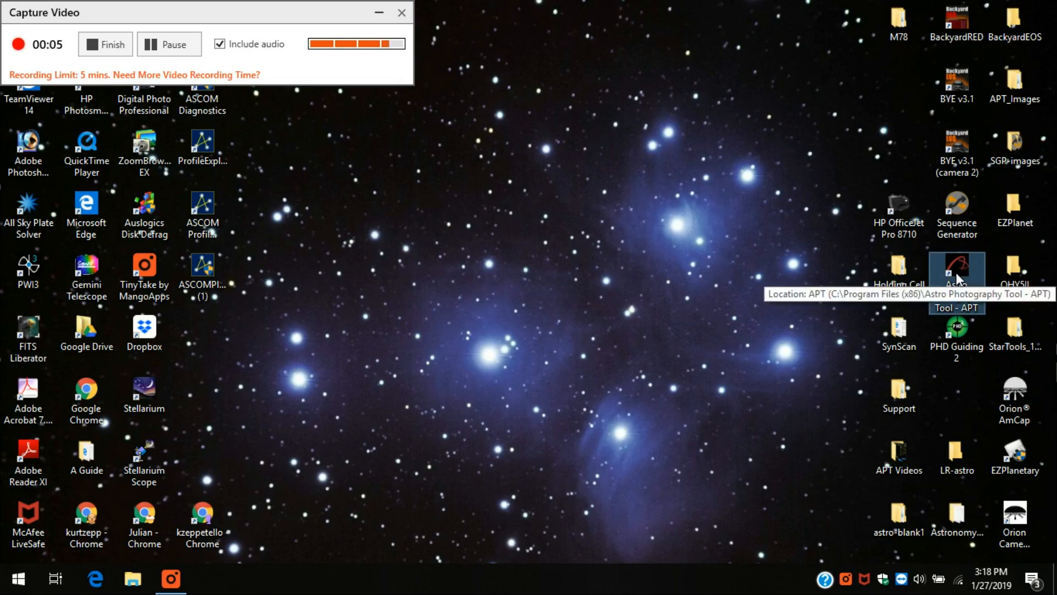
pyautogui.moveTo(776, 190)
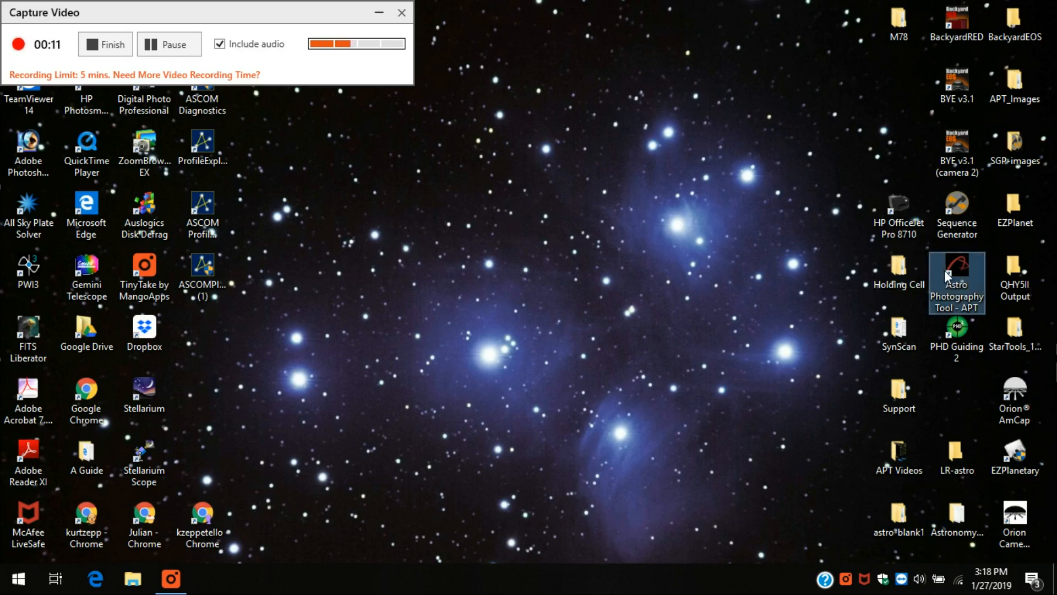
pyautogui.moveTo(961, 276)
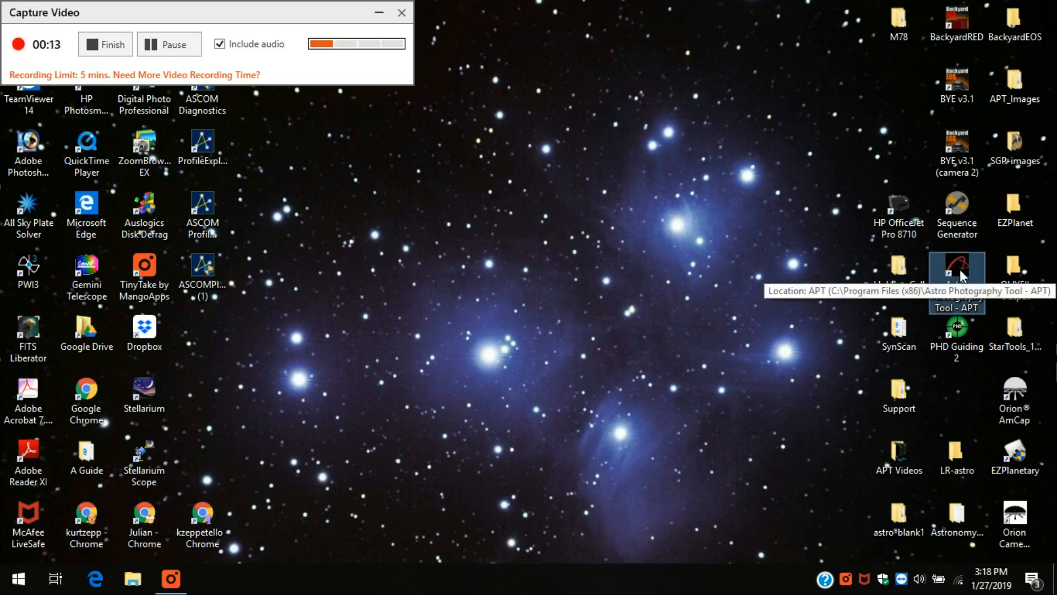
# Launch APT from the desktop icon and dismiss the Setup steps checklist
pyautogui.doubleClick(955, 269)
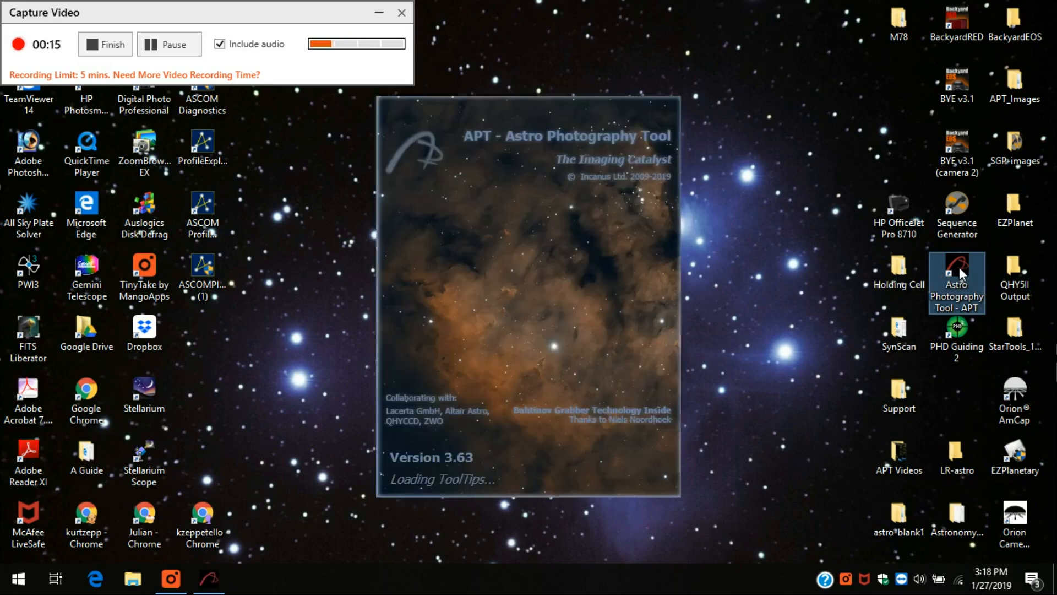
pyautogui.moveTo(749, 145)
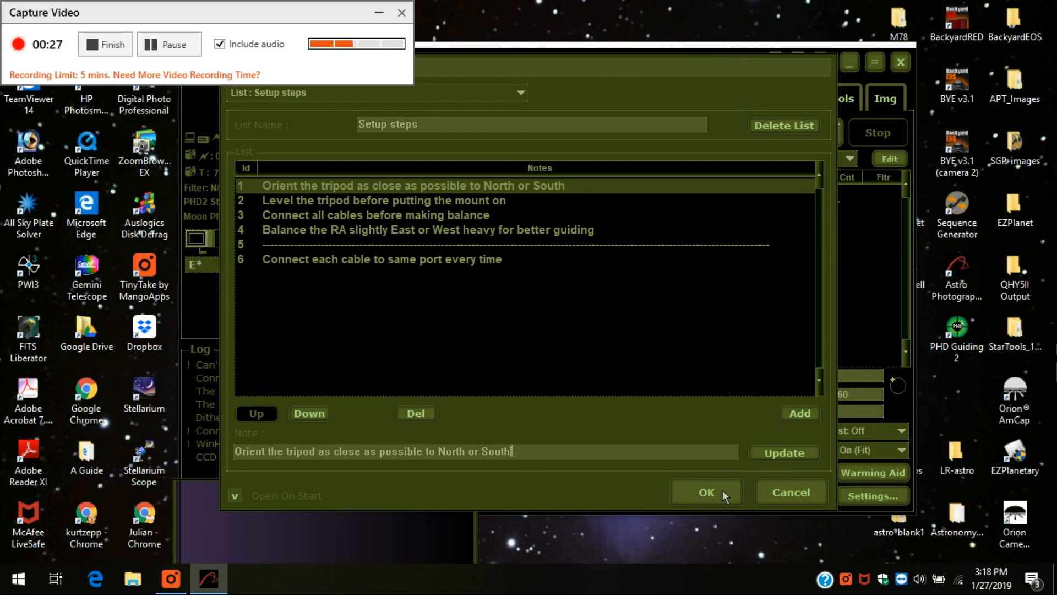
pyautogui.click(706, 492)
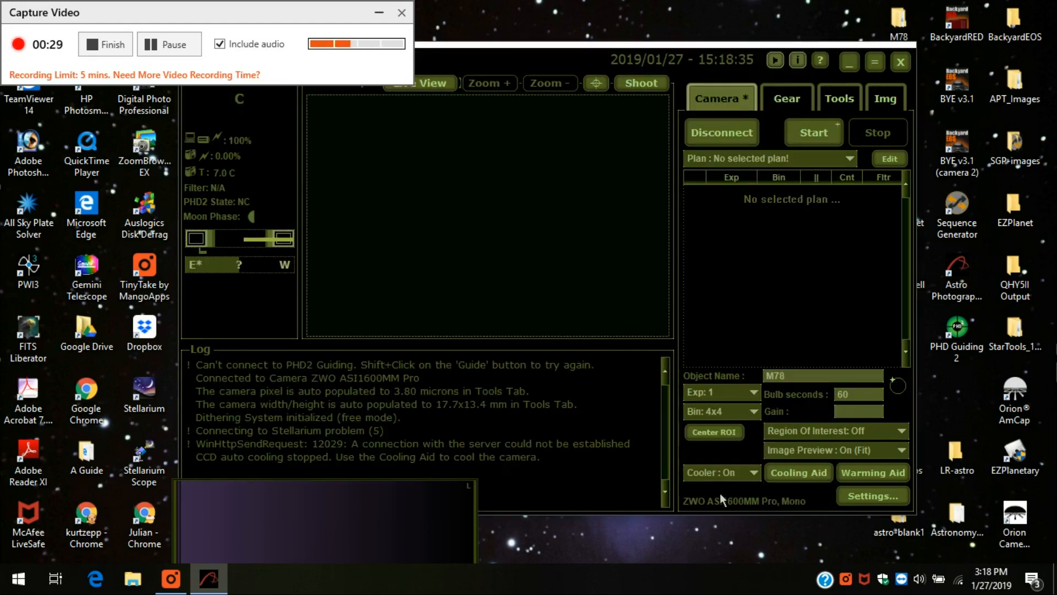
pyautogui.moveTo(765, 522)
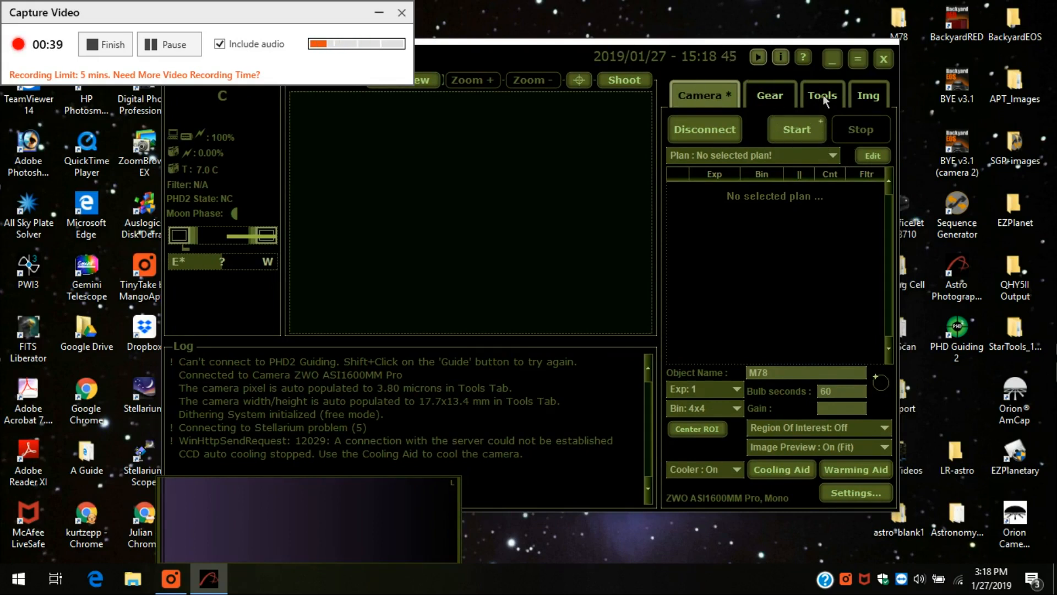
# Open APT Settings from the Tools tab to review the Main page's skin color options
pyautogui.click(821, 94)
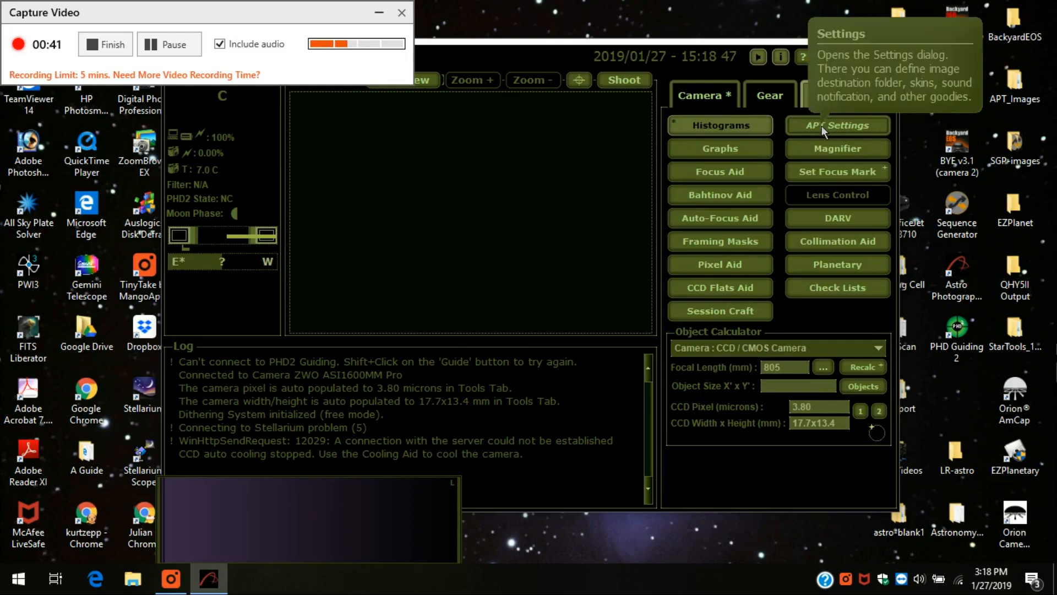
pyautogui.click(837, 125)
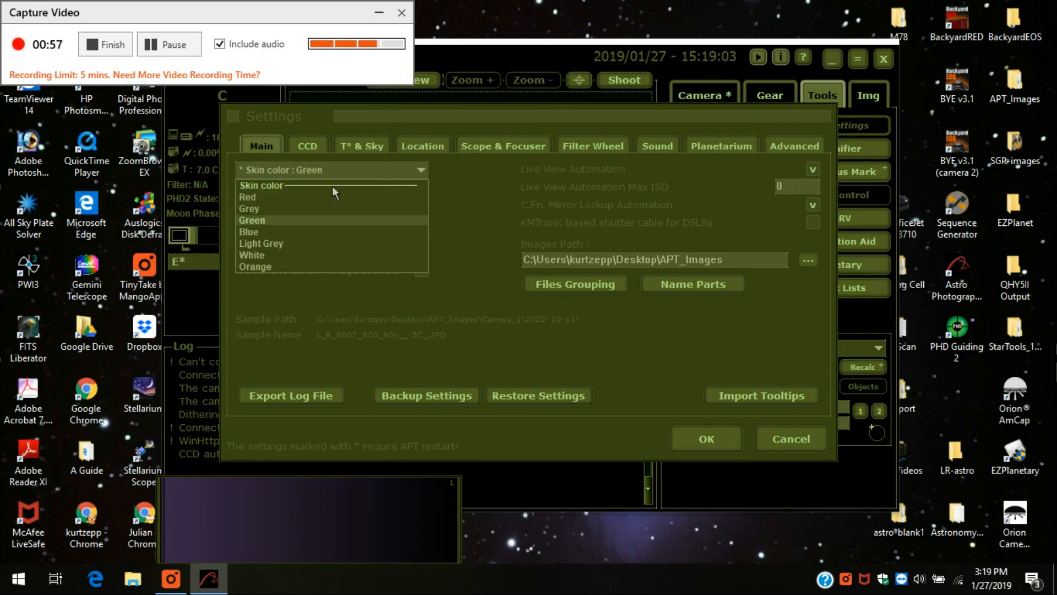
pyautogui.moveTo(243, 214)
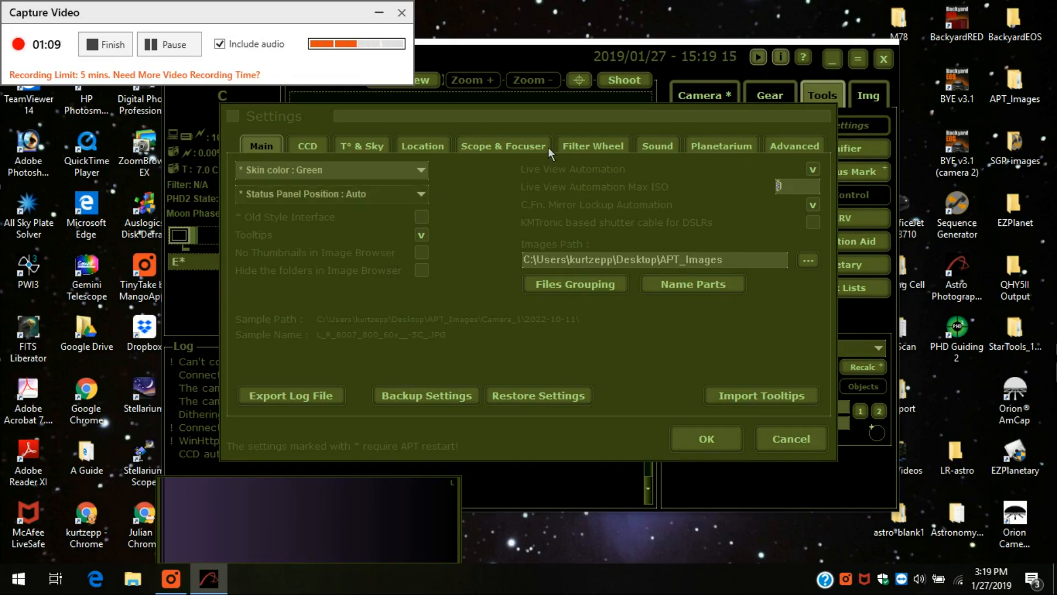
pyautogui.moveTo(374, 383)
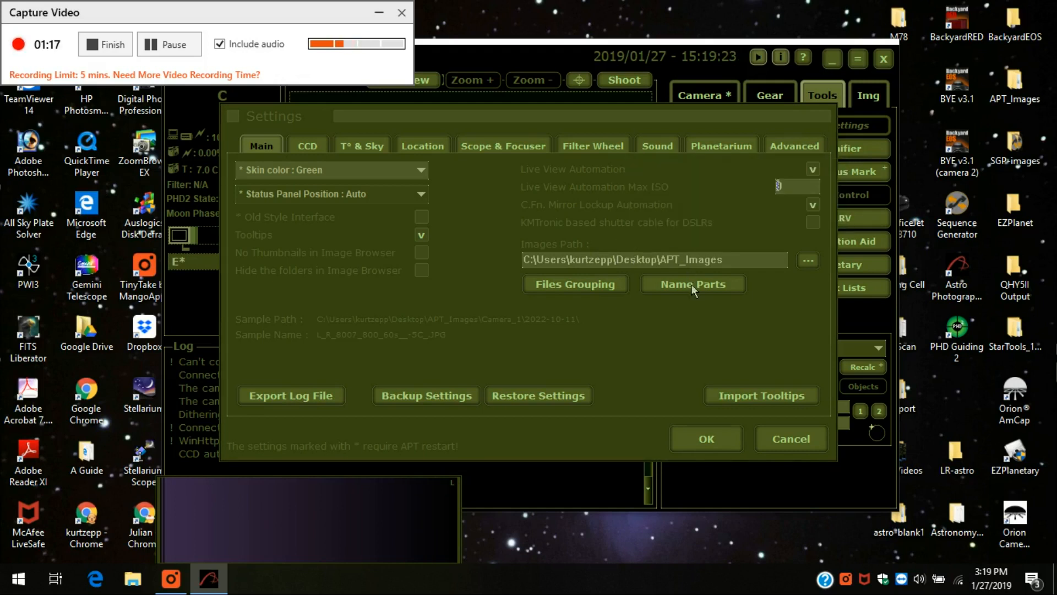
pyautogui.moveTo(694, 304)
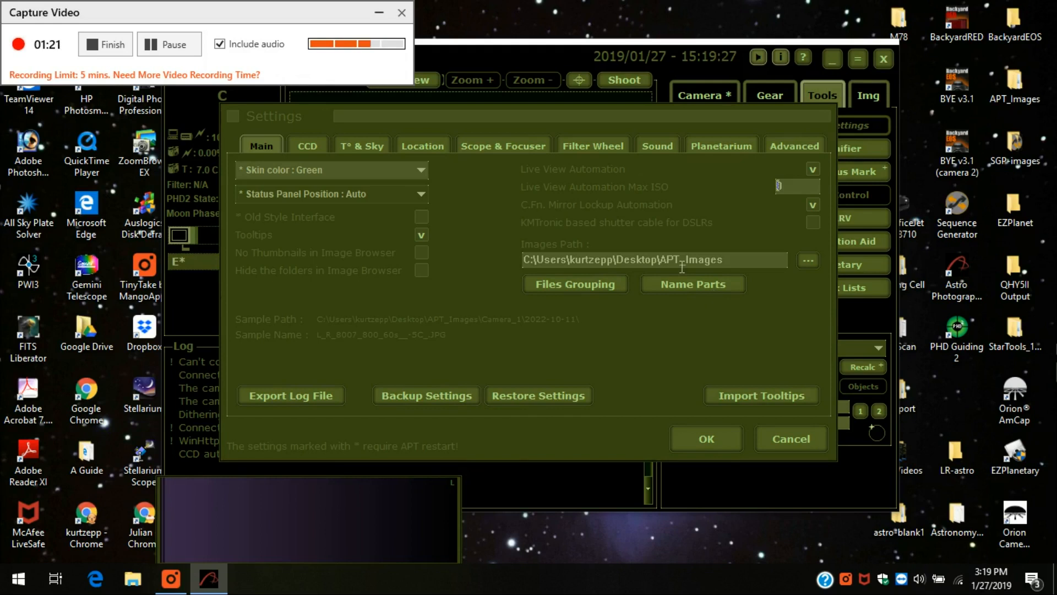
# Switch the Settings dialog to the CCD page showing RGGB Bayer and auto-connect options
pyautogui.click(308, 145)
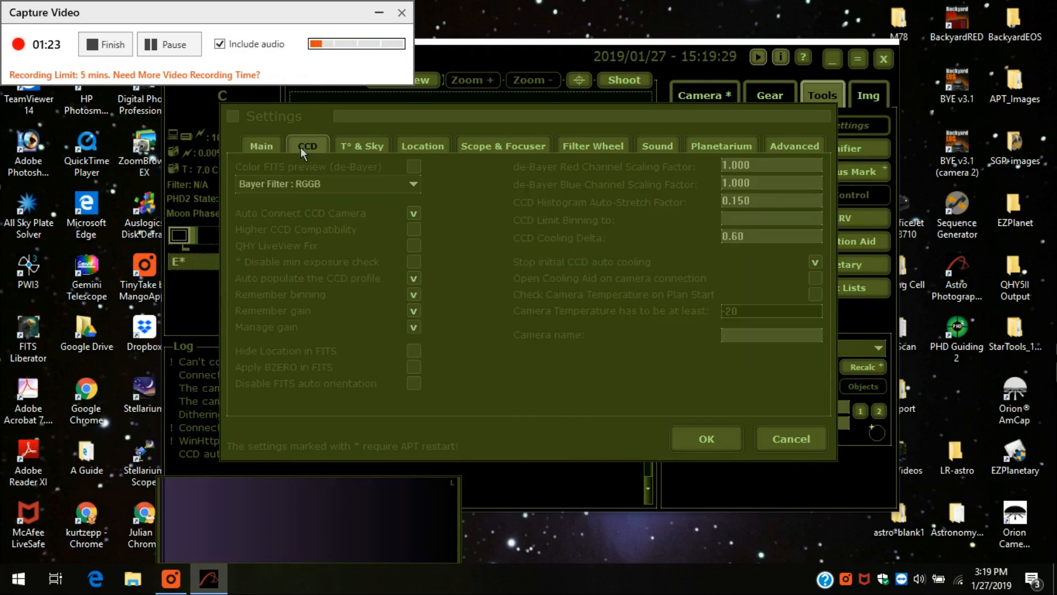
pyautogui.moveTo(463, 183)
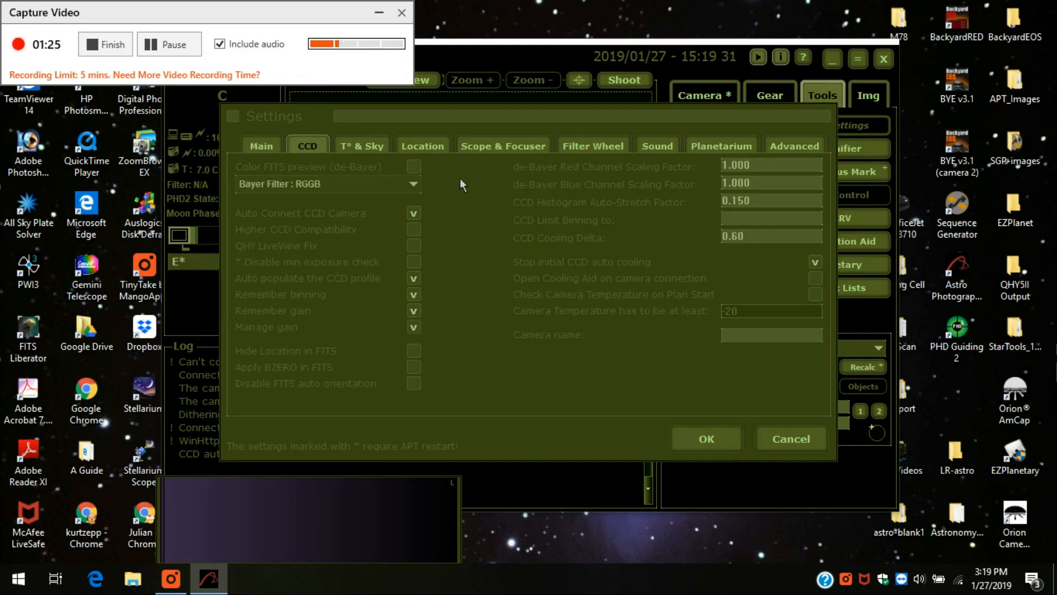
pyautogui.moveTo(459, 268)
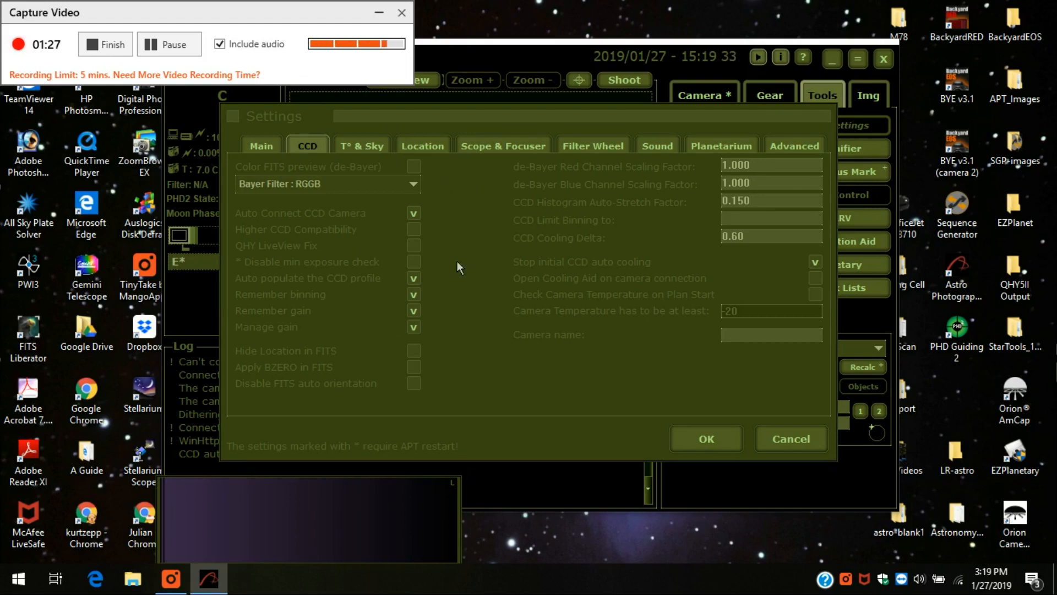
pyautogui.moveTo(432, 285)
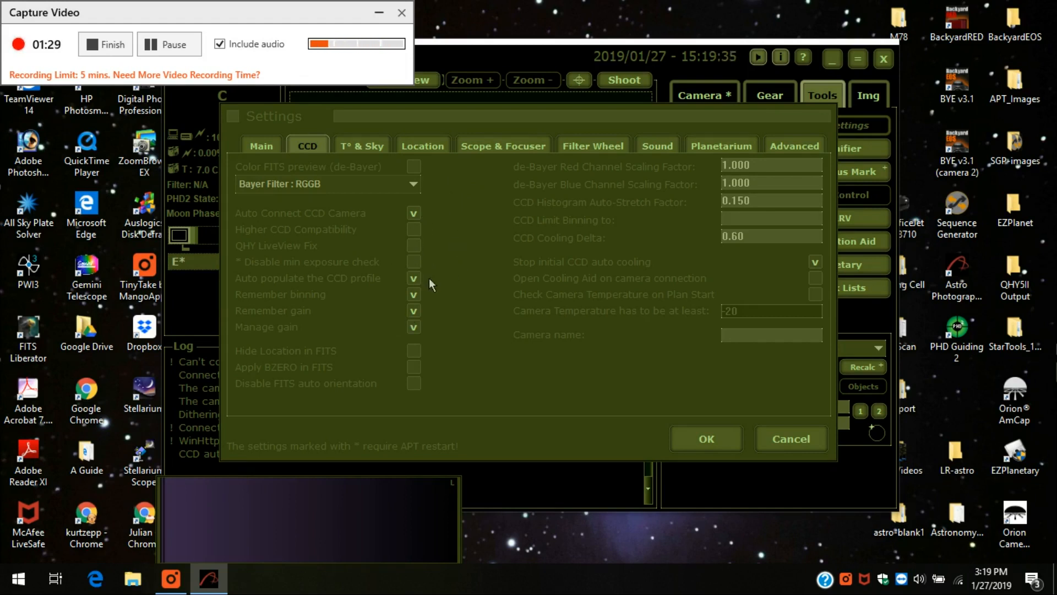
pyautogui.moveTo(584, 226)
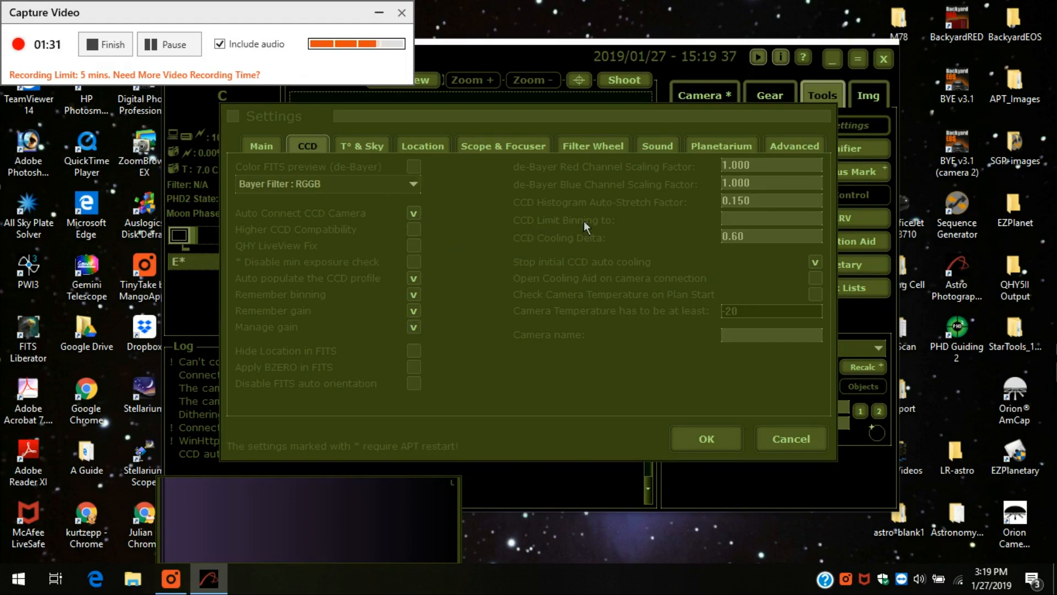
pyautogui.moveTo(740, 262)
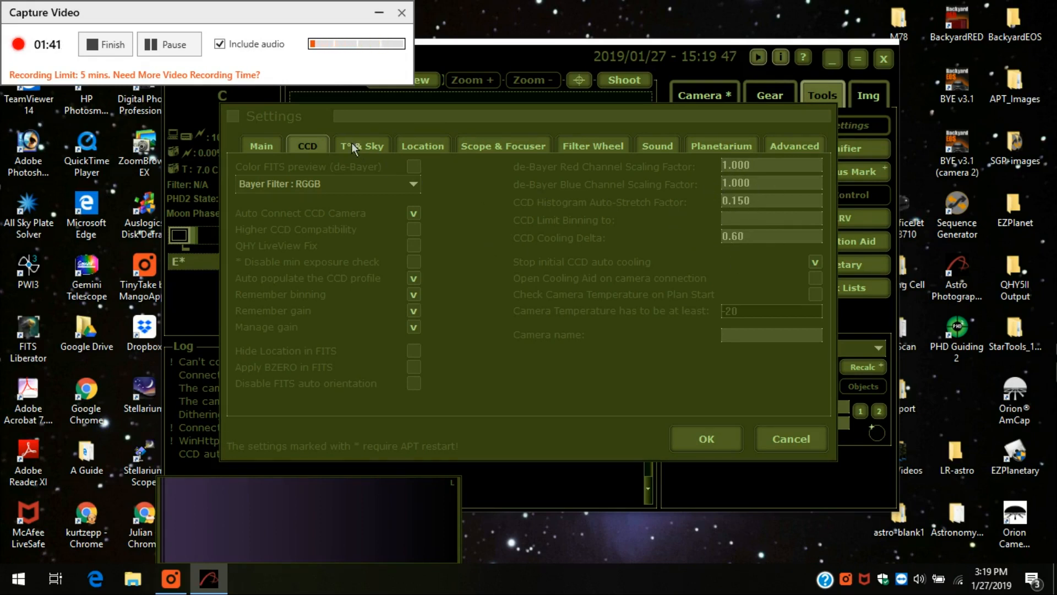
# Switch to the T° & Sky page showing Celsius units and sky quality sensor options
pyautogui.click(361, 146)
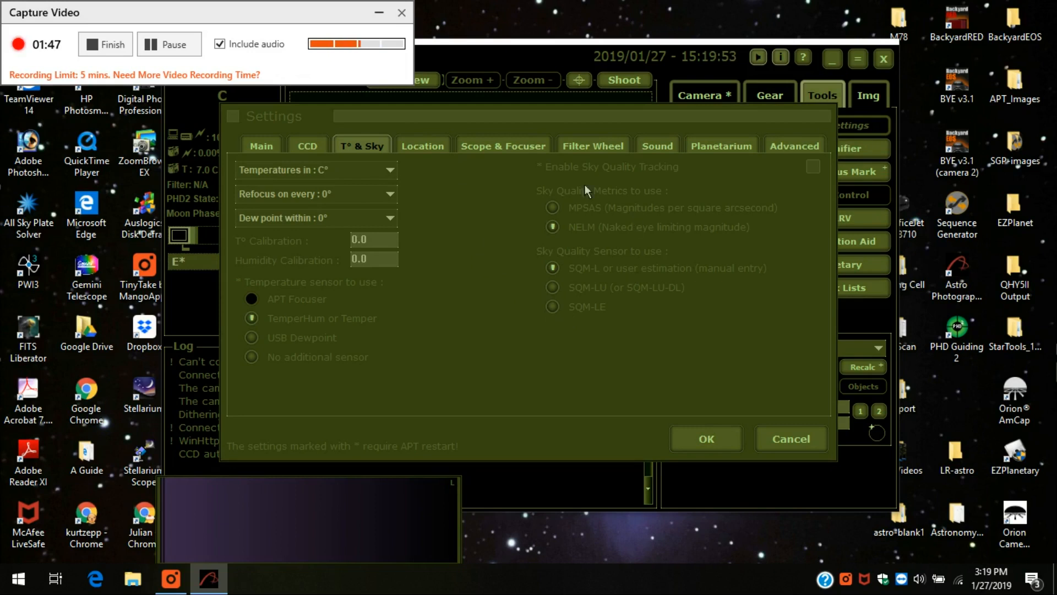
pyautogui.moveTo(495, 218)
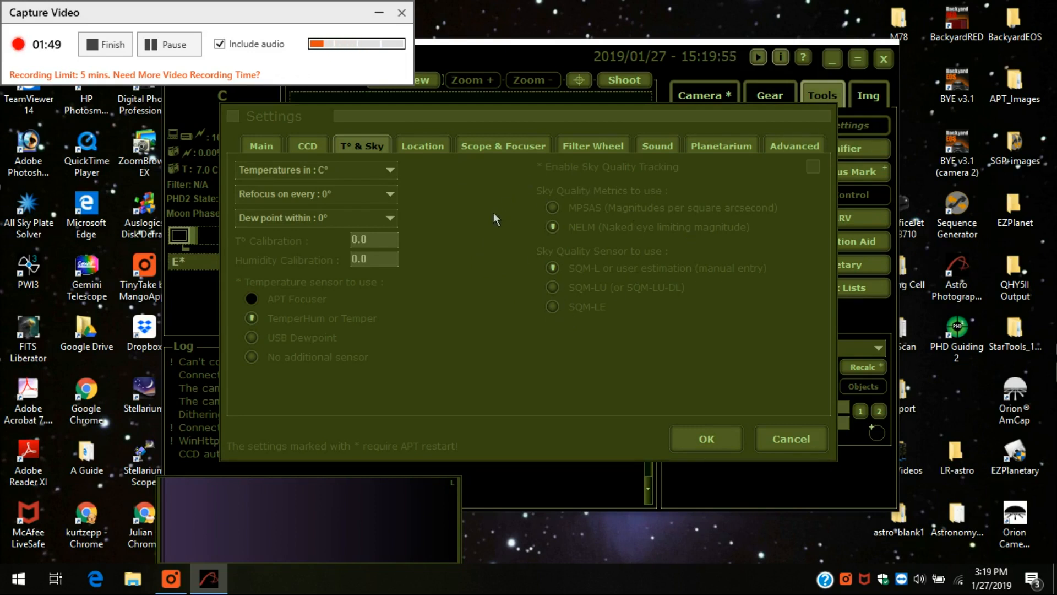
pyautogui.moveTo(424, 160)
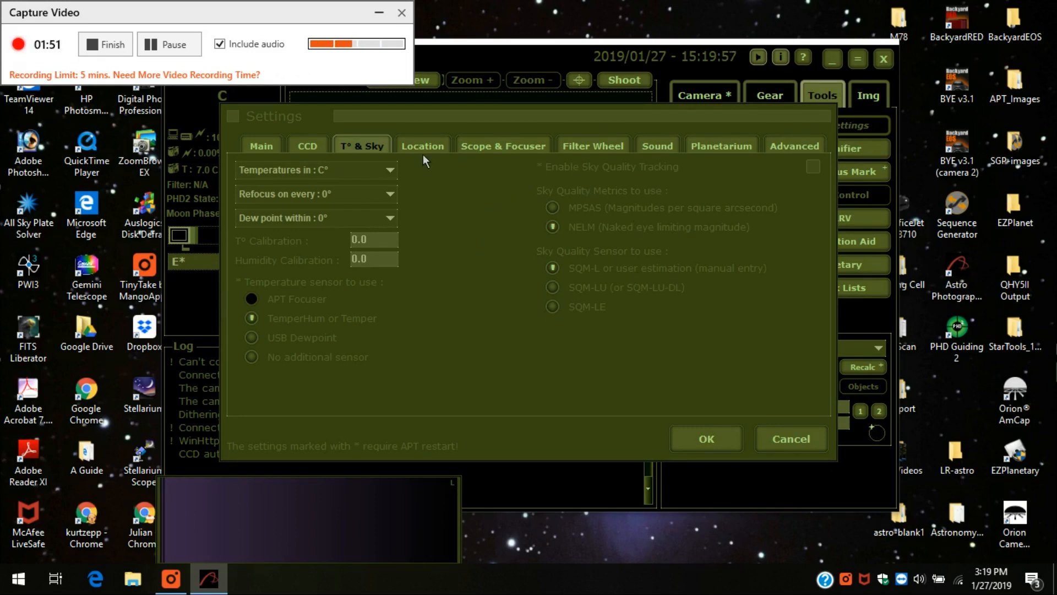
pyautogui.click(423, 145)
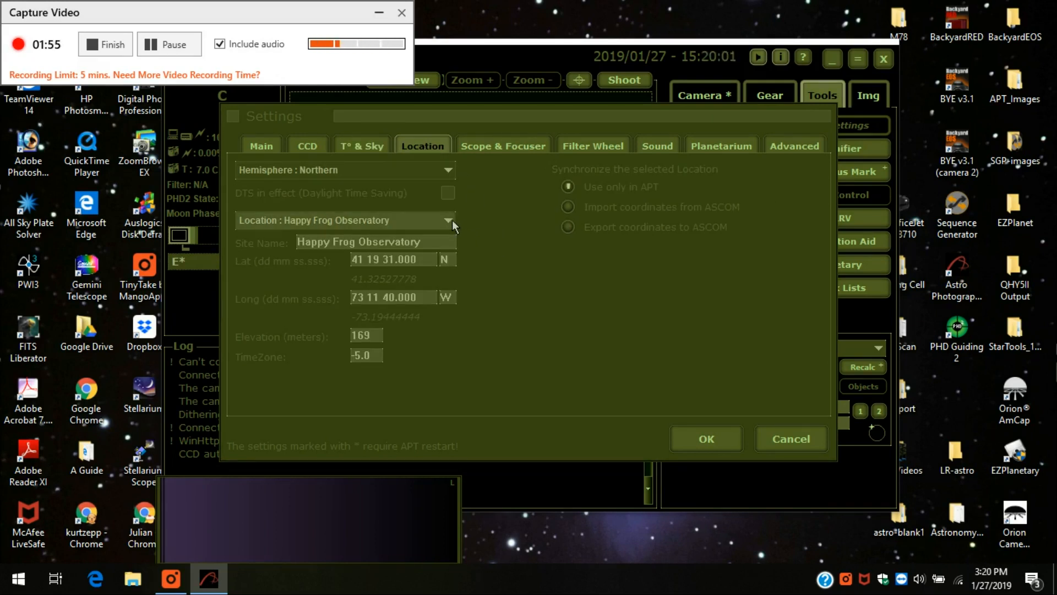
pyautogui.moveTo(496, 236)
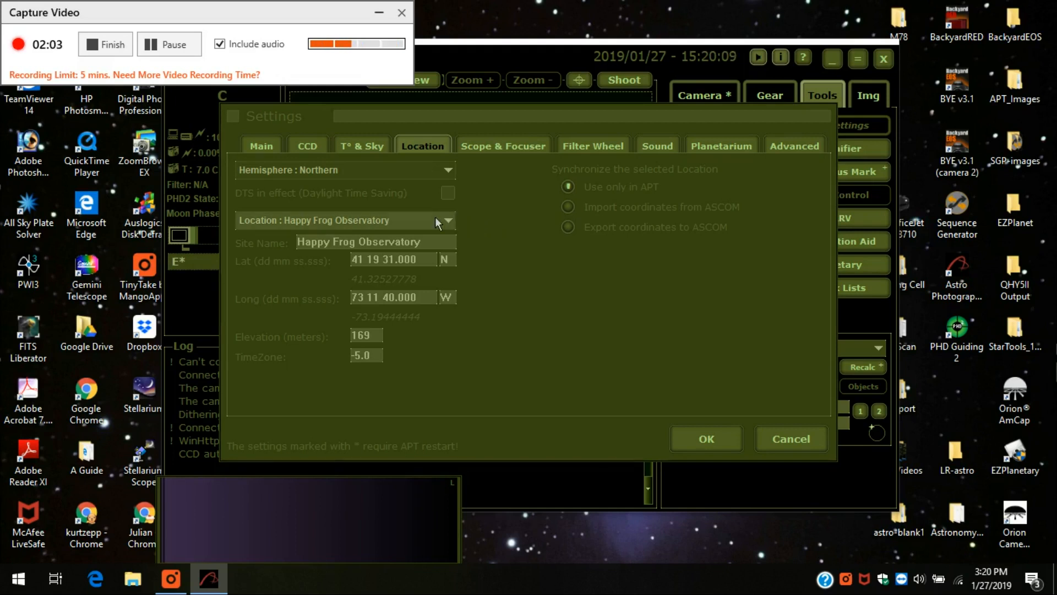
pyautogui.moveTo(445, 279)
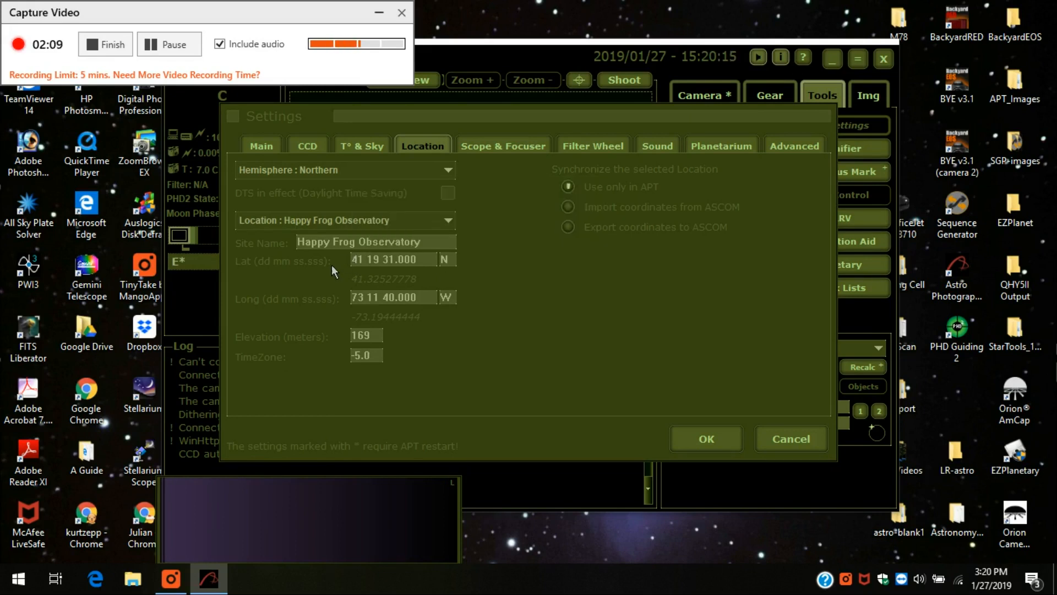
pyautogui.moveTo(518, 288)
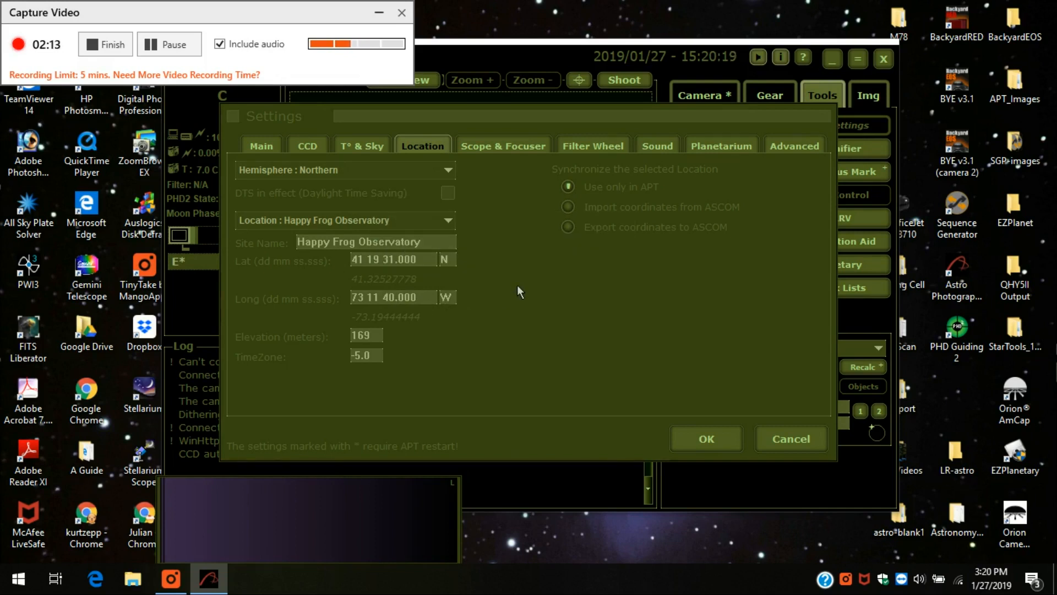
pyautogui.moveTo(387, 318)
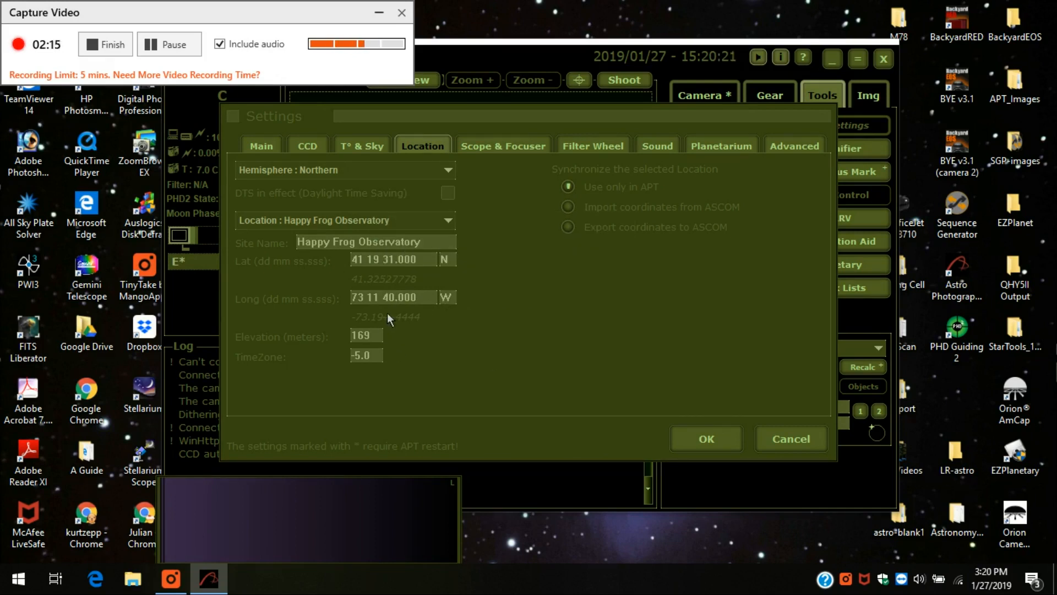
pyautogui.moveTo(506, 302)
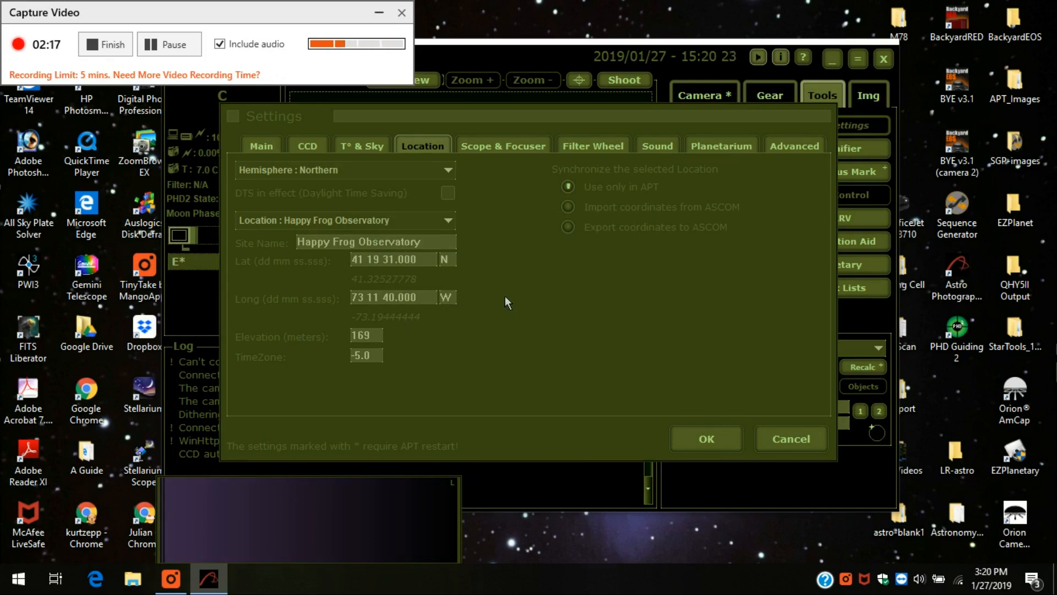
pyautogui.moveTo(468, 214)
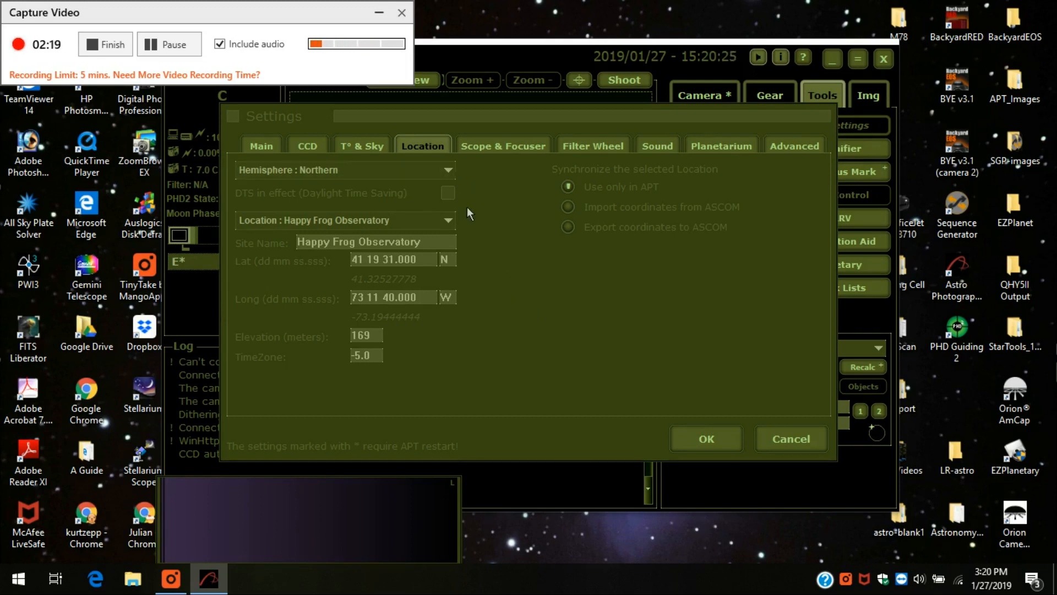
pyautogui.moveTo(483, 306)
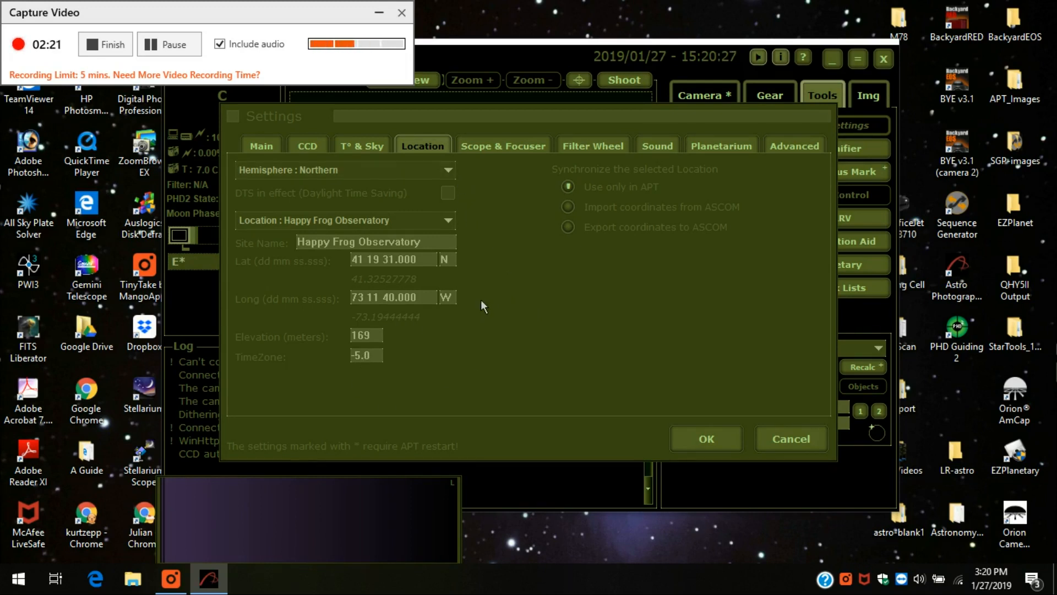
pyautogui.moveTo(489, 161)
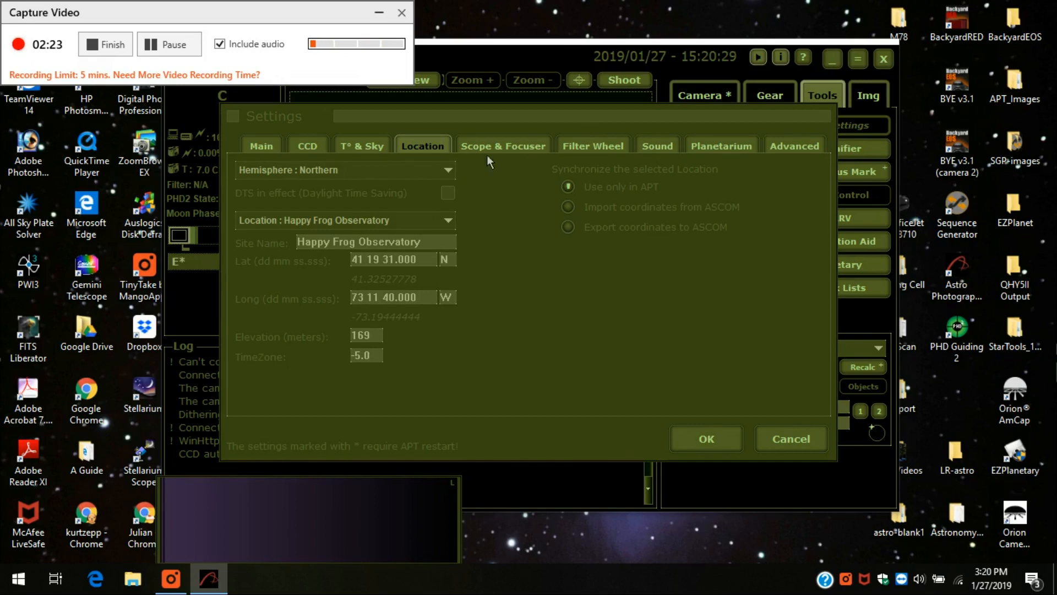
# Review Scope & Focuser, then show Filter Wheel names L, R, G, B, Ha, OIII, SII
pyautogui.click(503, 145)
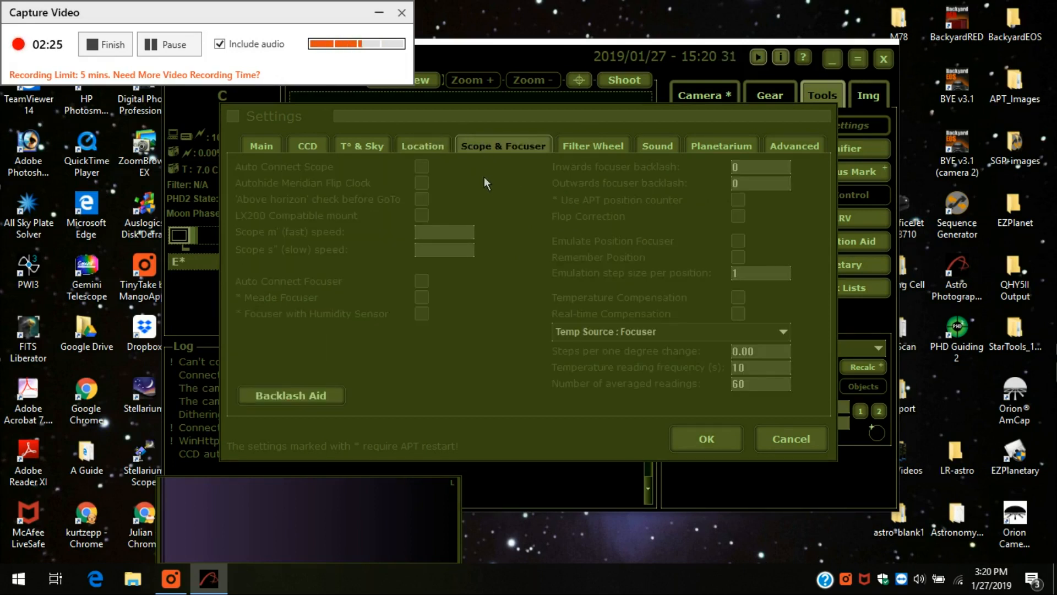
pyautogui.moveTo(515, 202)
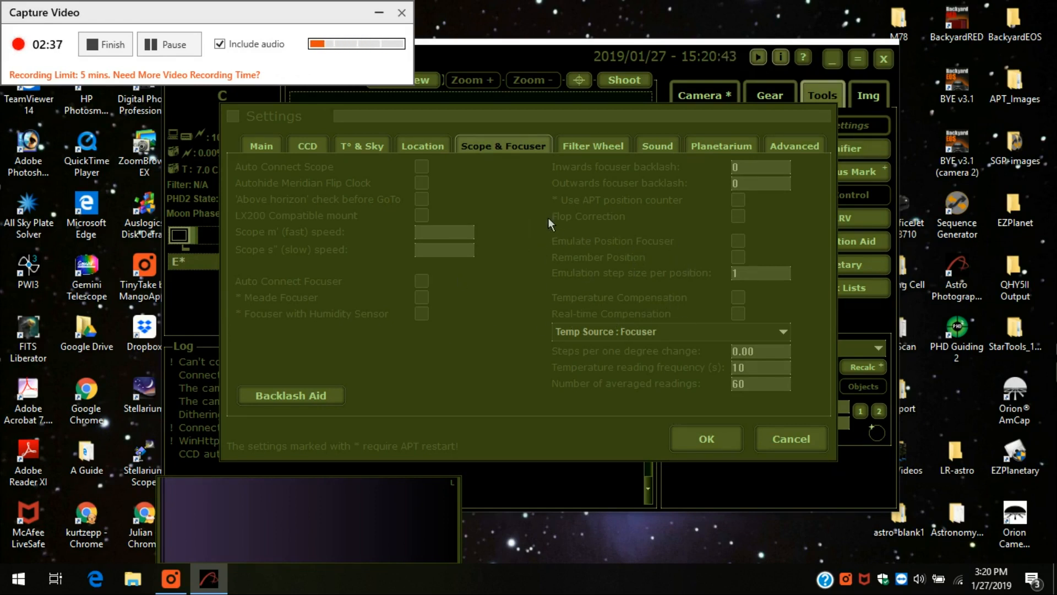
pyautogui.moveTo(587, 168)
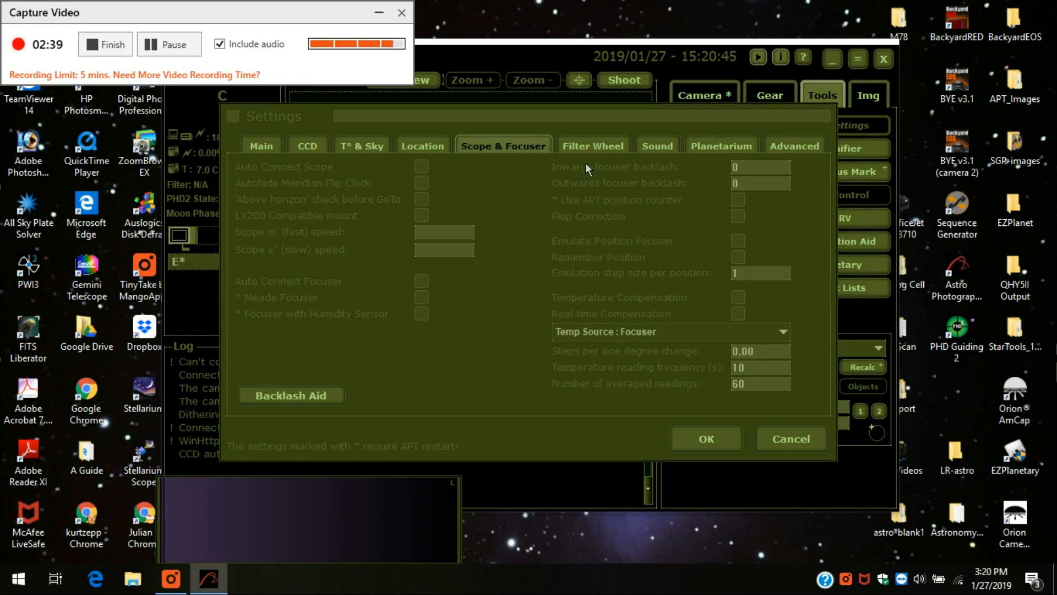
pyautogui.moveTo(583, 156)
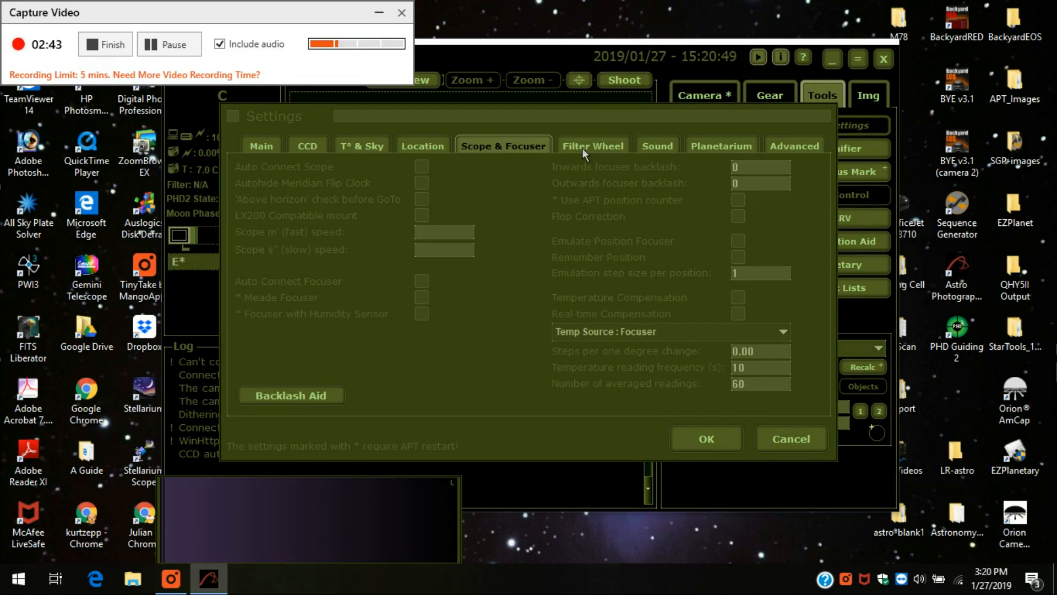
pyautogui.click(592, 146)
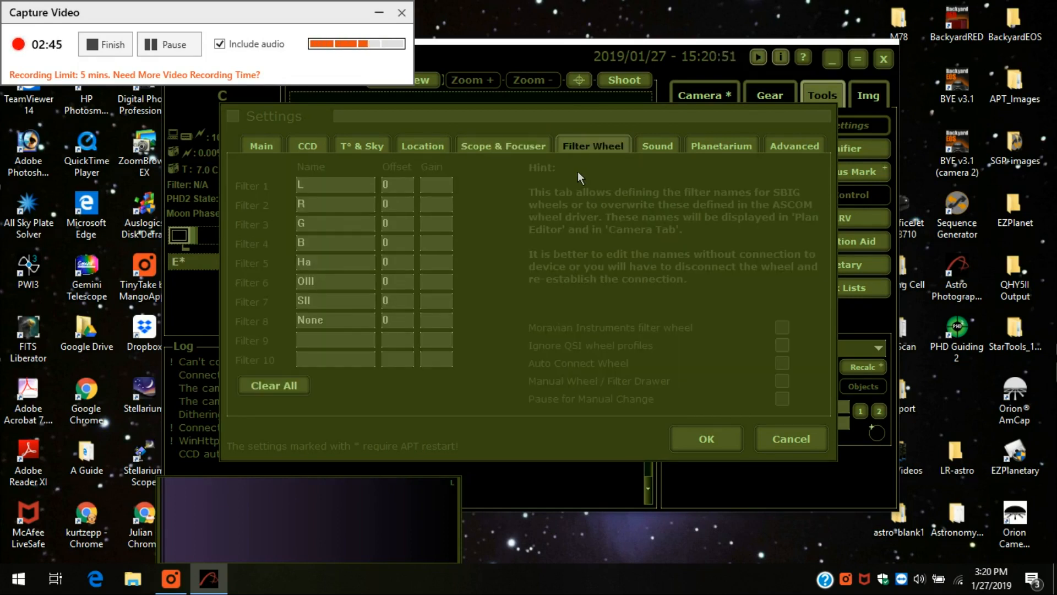
pyautogui.moveTo(539, 217)
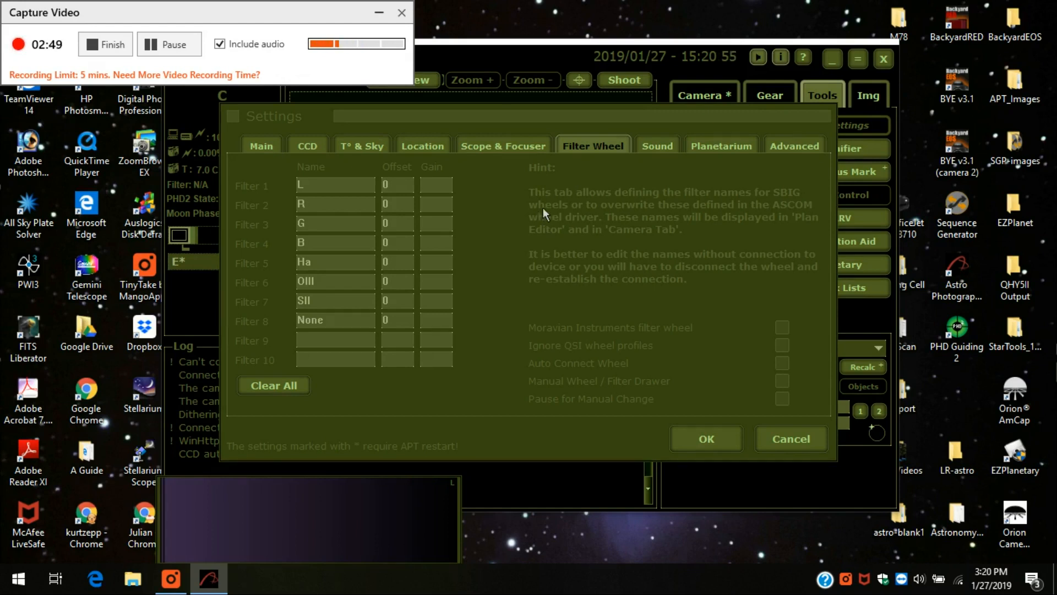
pyautogui.click(336, 184)
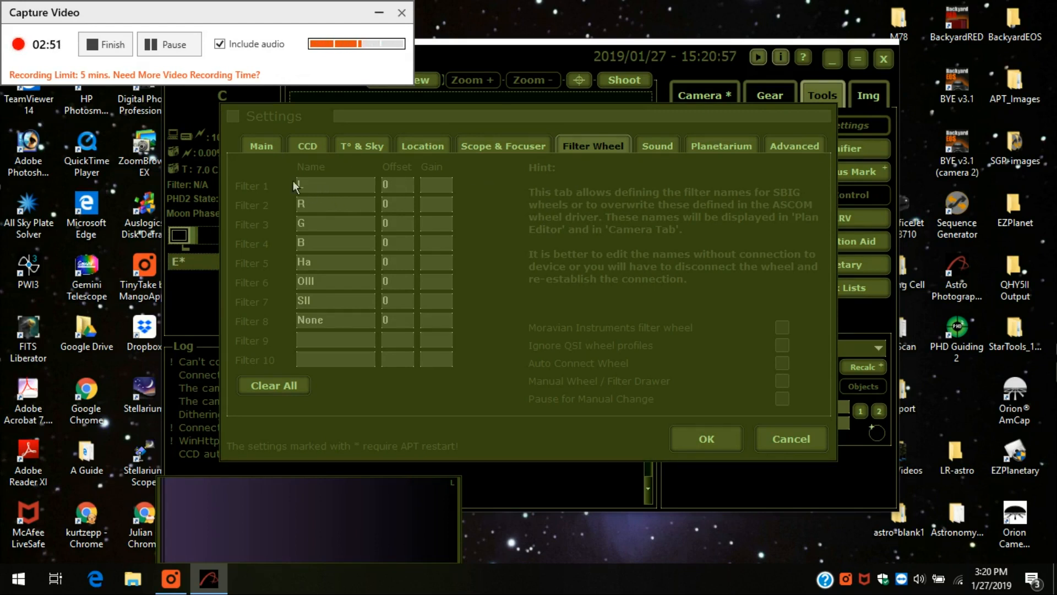
pyautogui.click(335, 185)
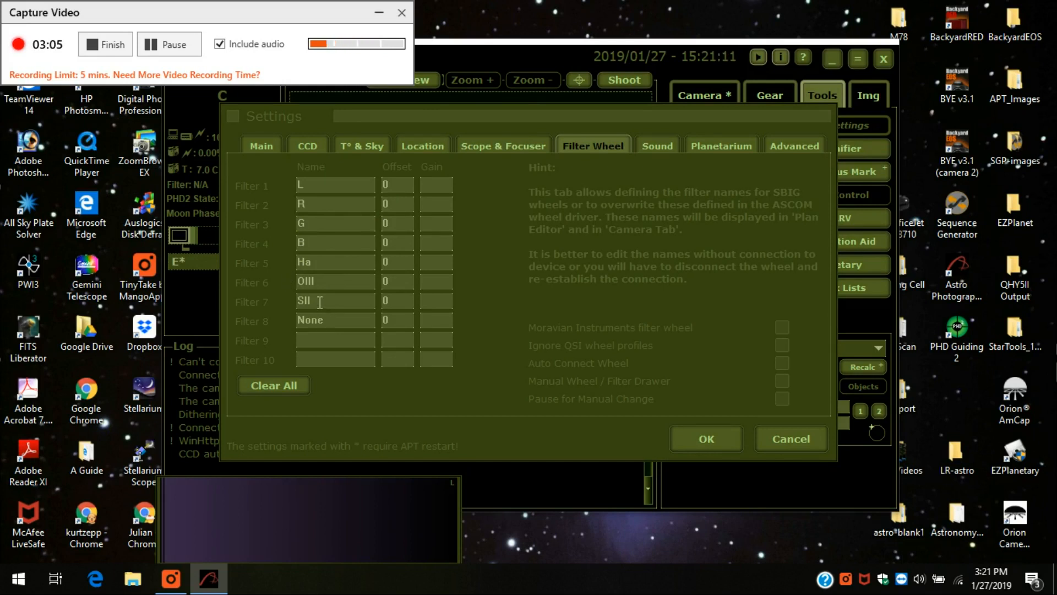
pyautogui.doubleClick(305, 300)
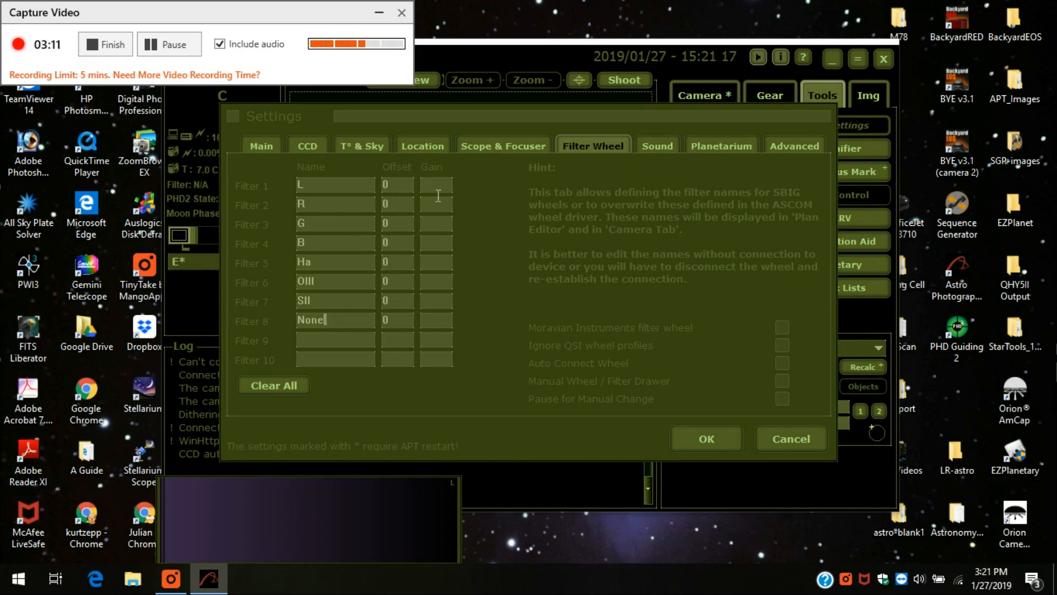
pyautogui.moveTo(468, 185)
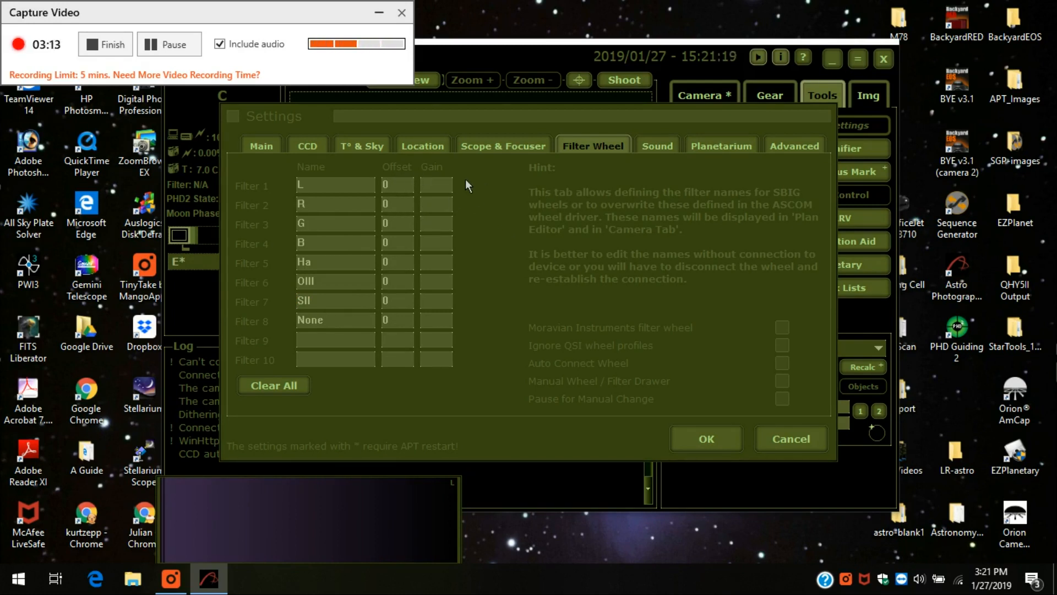
pyautogui.moveTo(398, 186)
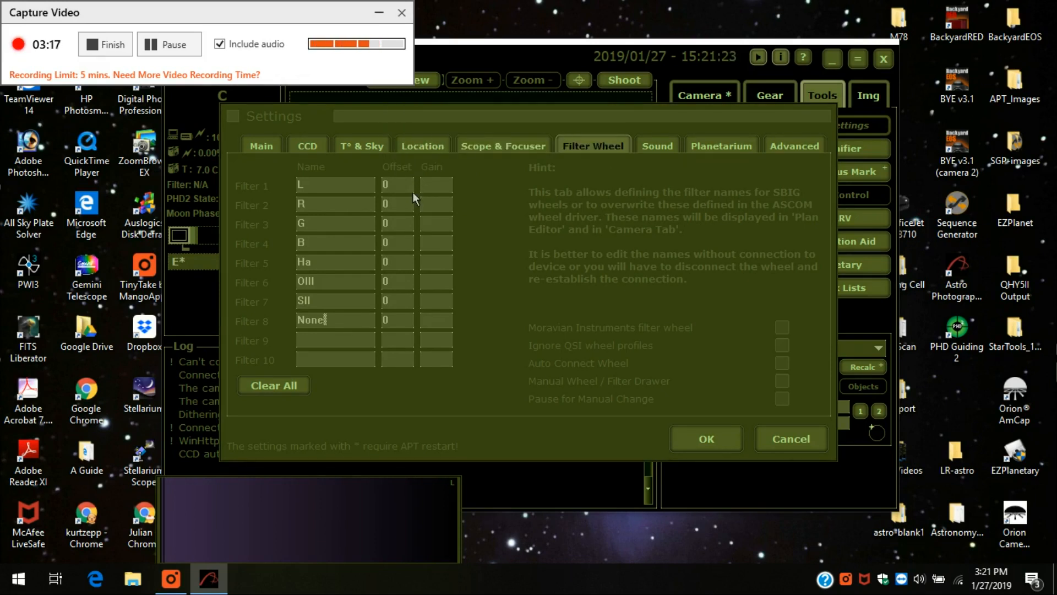
pyautogui.moveTo(402, 251)
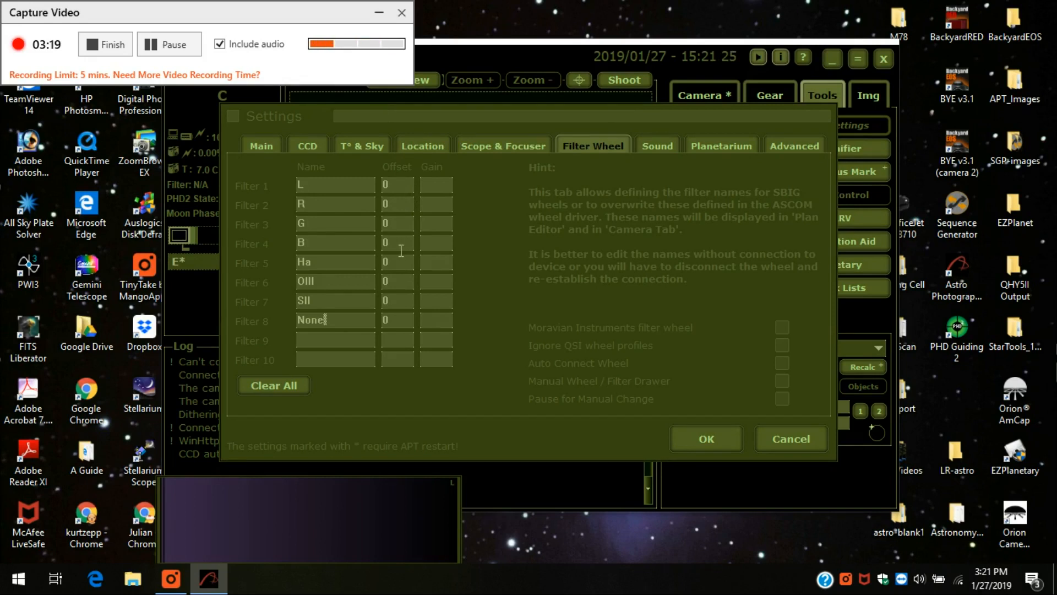
pyautogui.moveTo(574, 270)
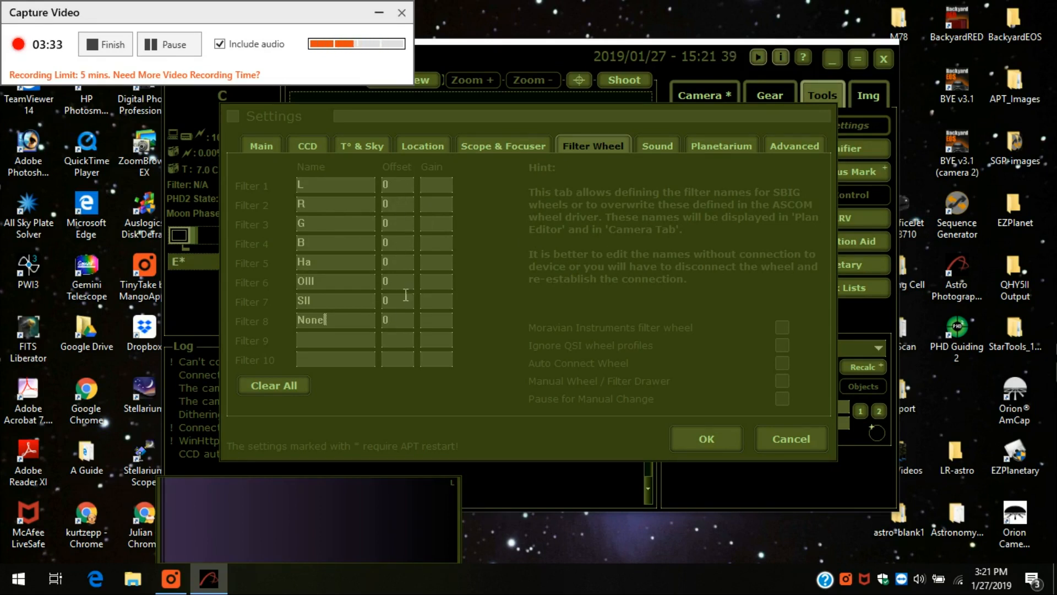
pyautogui.moveTo(504, 223)
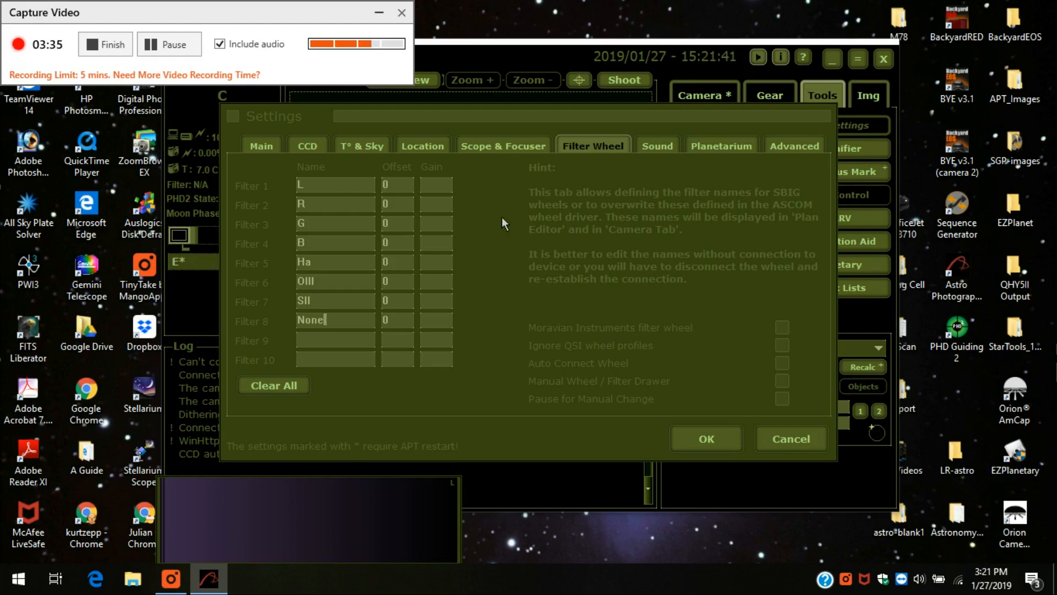
pyautogui.moveTo(656, 187)
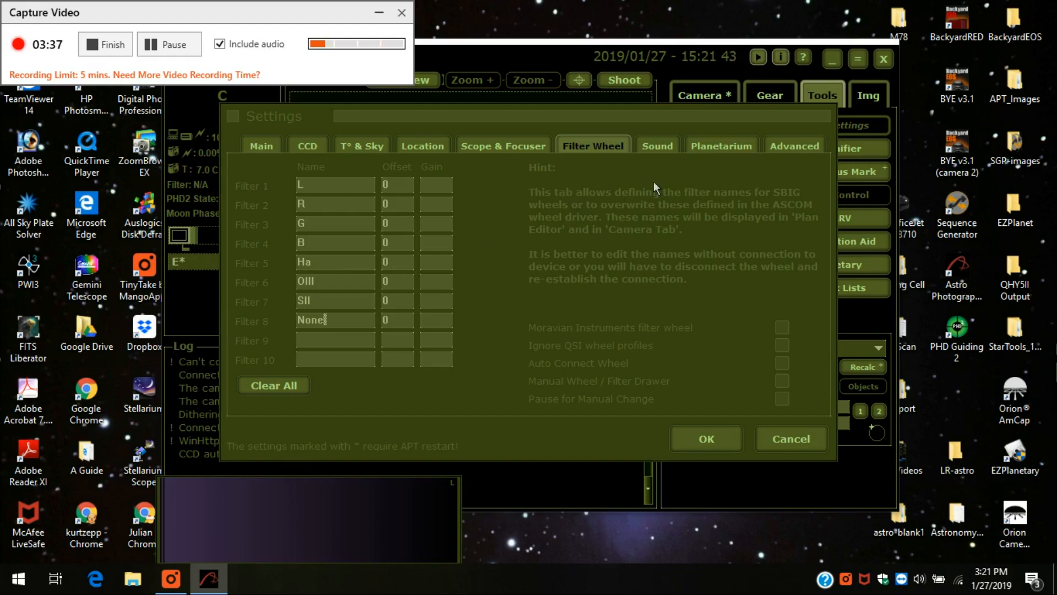
pyautogui.click(656, 145)
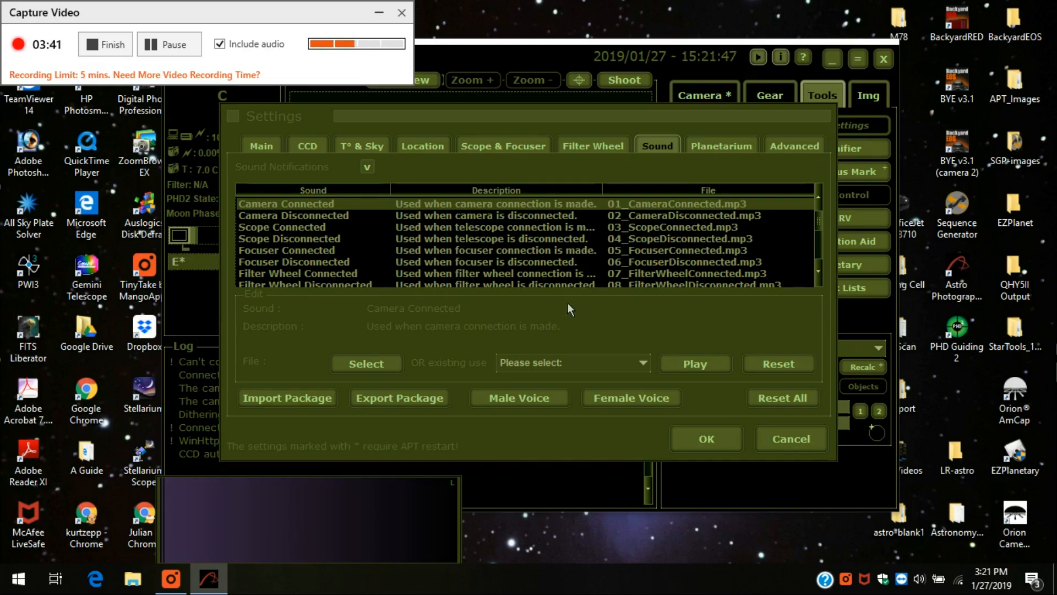
pyautogui.moveTo(594, 315)
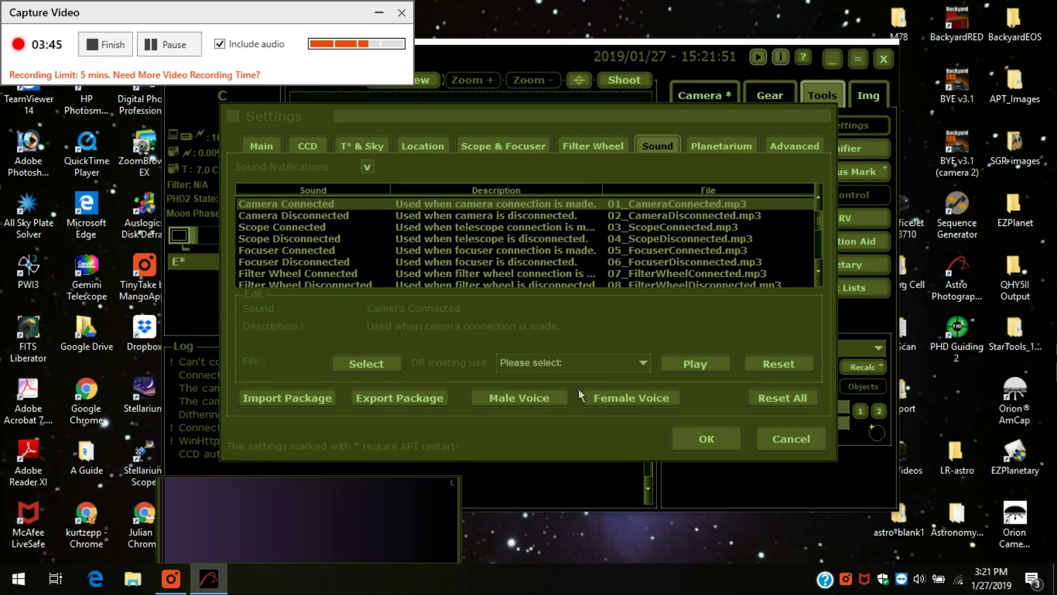
pyautogui.moveTo(518, 342)
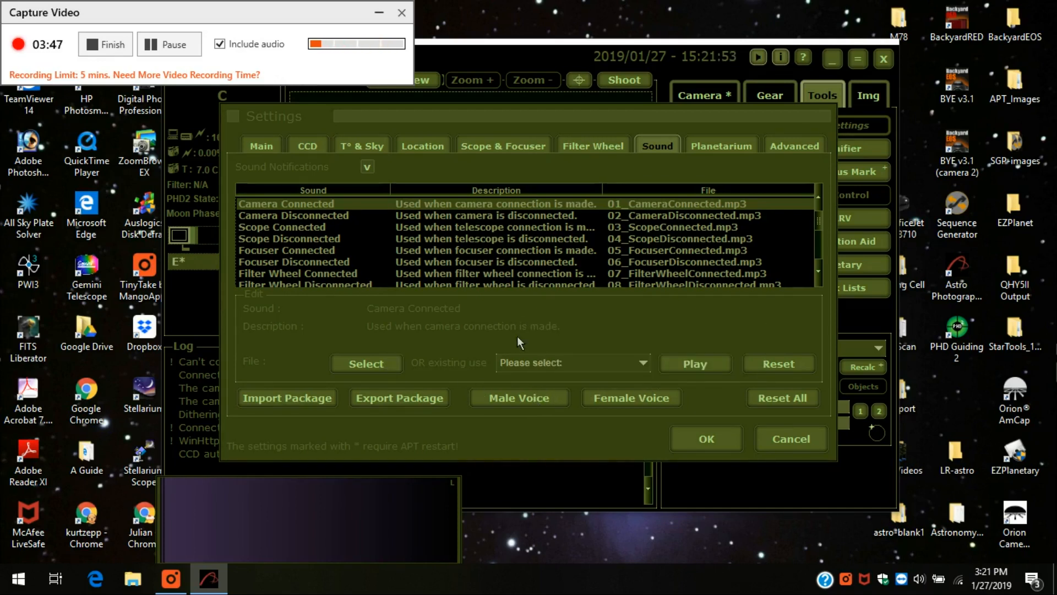
pyautogui.moveTo(543, 313)
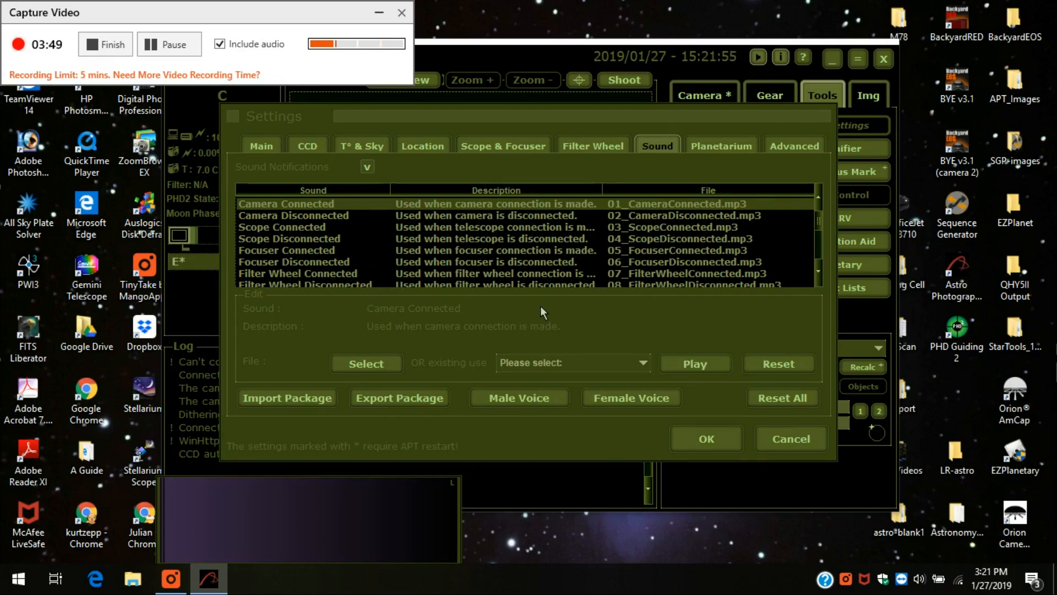
pyautogui.moveTo(668, 274)
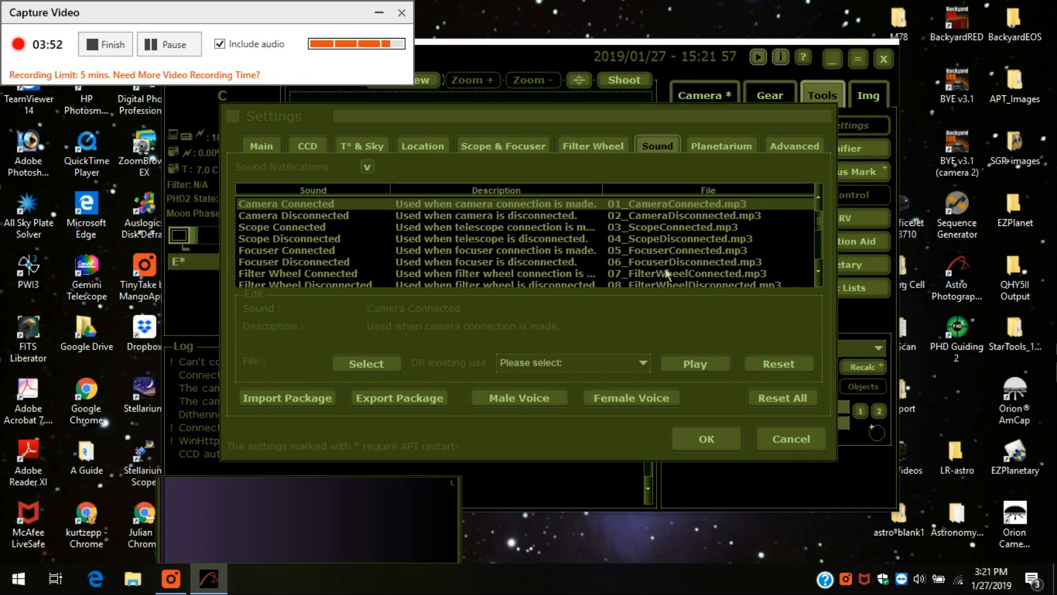
pyautogui.moveTo(712, 155)
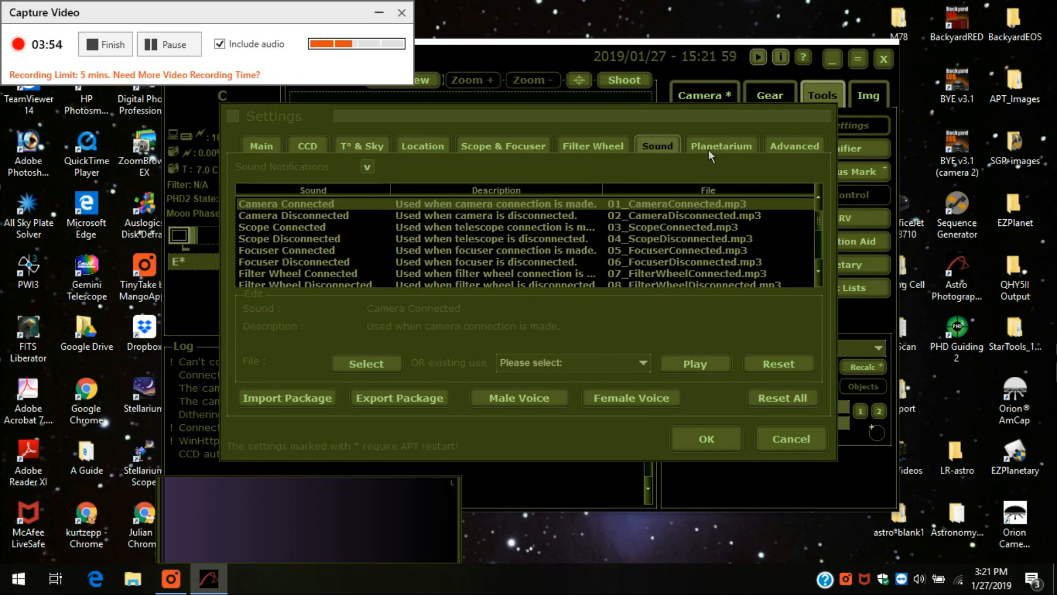
# Show the Planetarium page with Stellarium at 127.0.0.1, port 8090
pyautogui.click(721, 146)
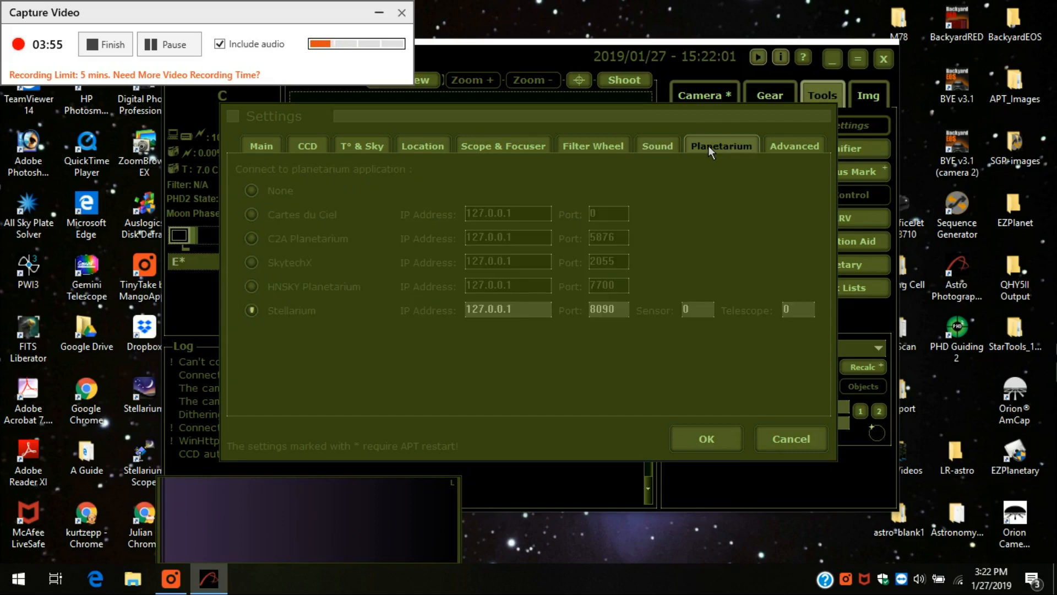
pyautogui.moveTo(237, 179)
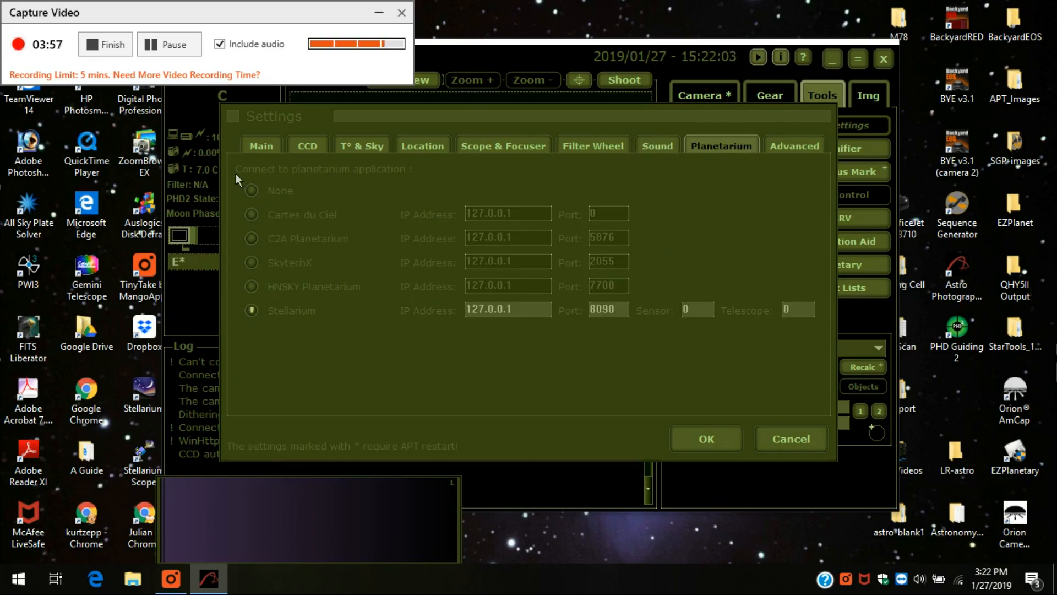
pyautogui.moveTo(337, 311)
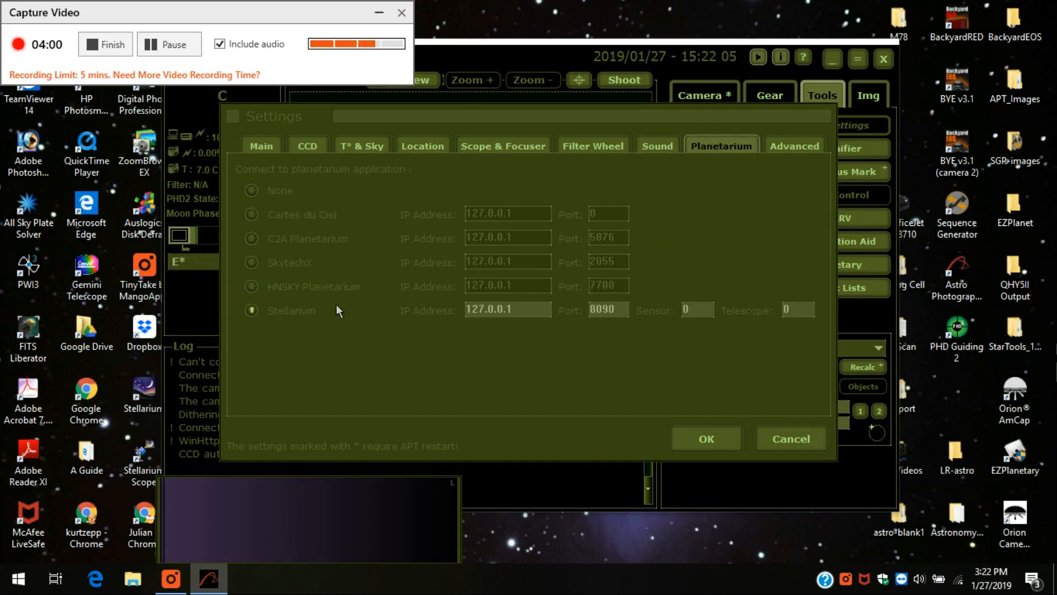
pyautogui.moveTo(312, 331)
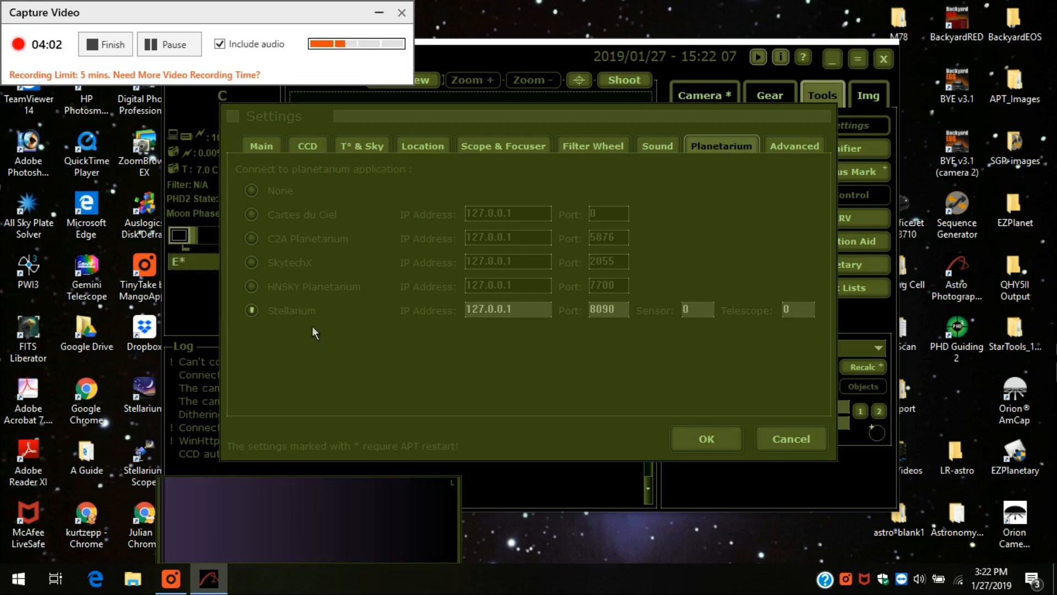
pyautogui.moveTo(562, 338)
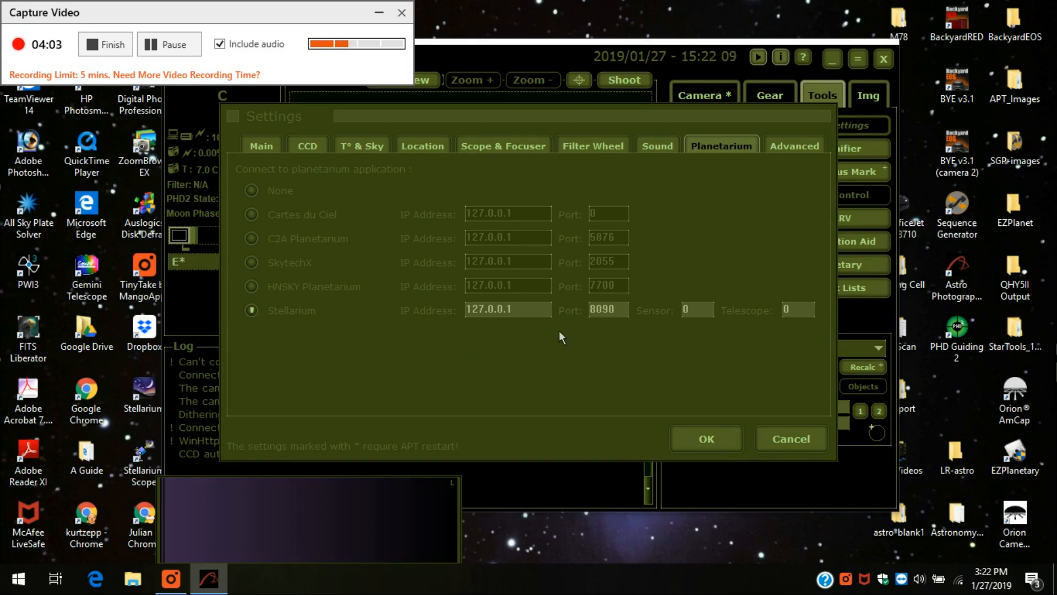
pyautogui.moveTo(789, 154)
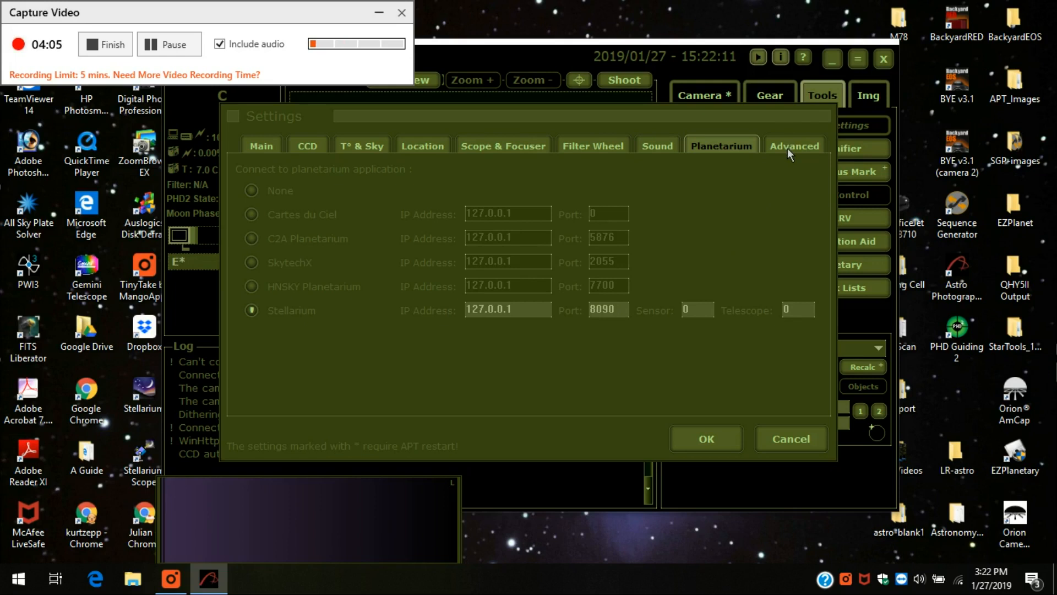
# Show the Advanced page with LV stack count 20 and DSLR auto-connect options
pyautogui.click(794, 145)
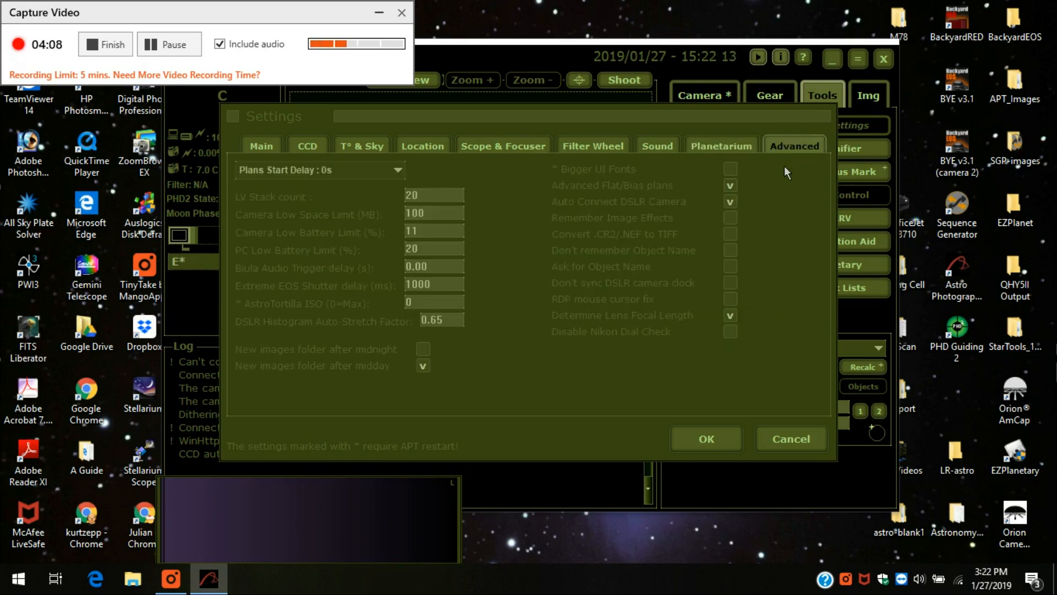
pyautogui.moveTo(728, 201)
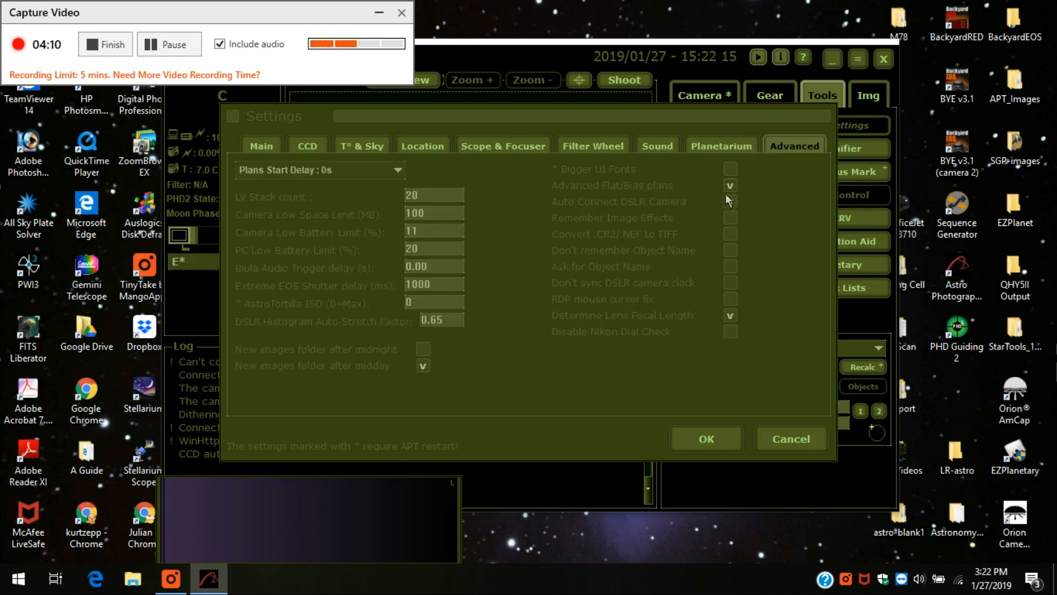
pyautogui.click(729, 201)
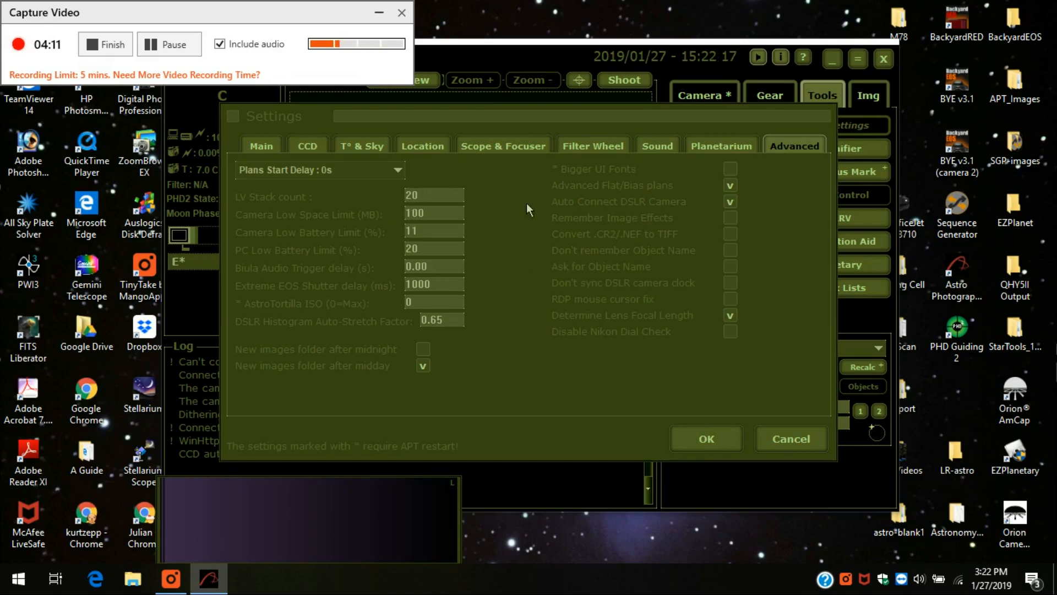
pyautogui.moveTo(526, 316)
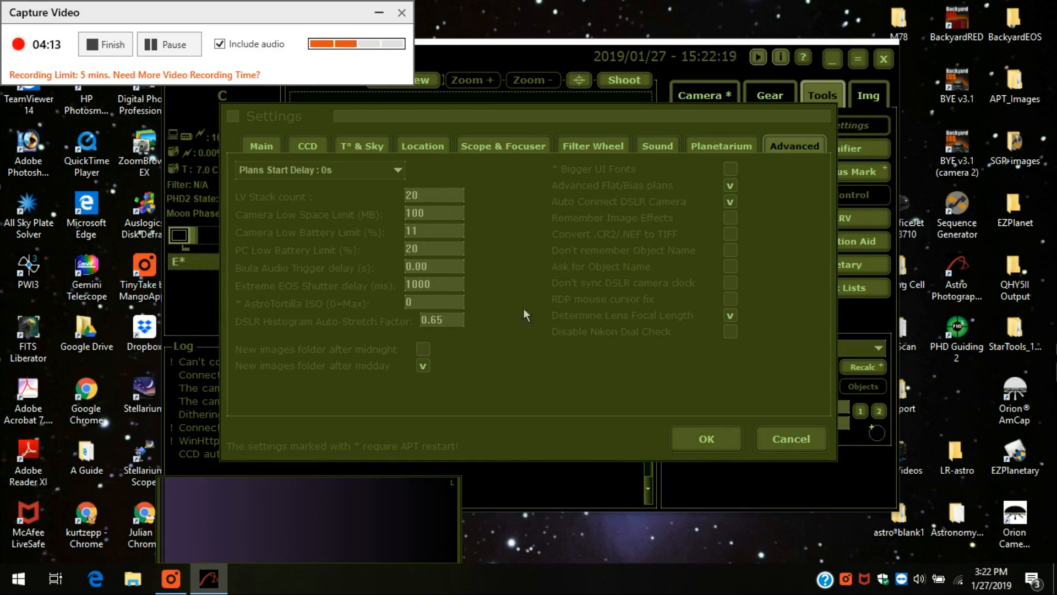
pyautogui.moveTo(657, 211)
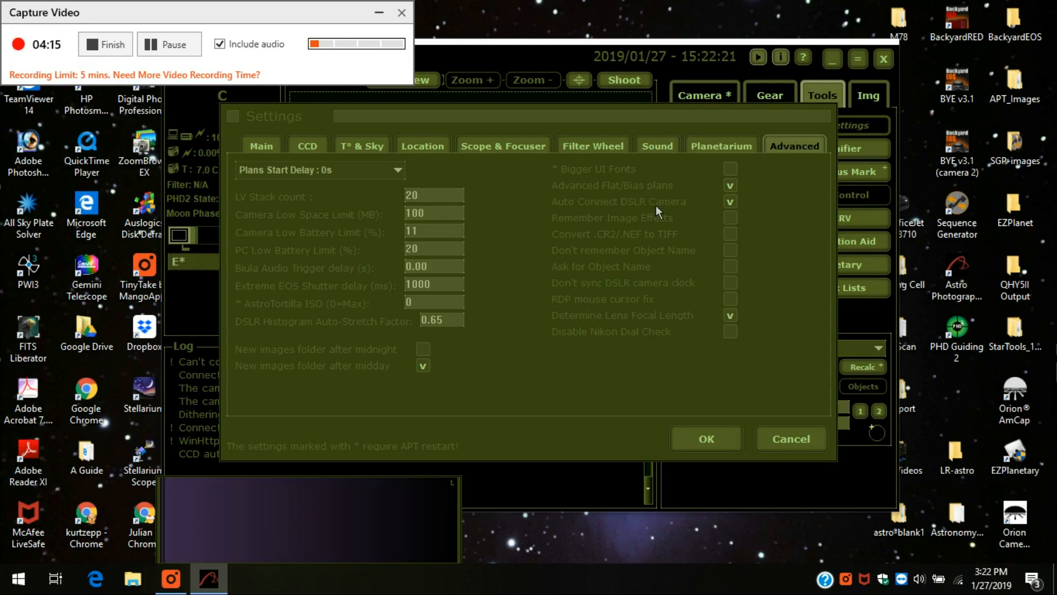
pyautogui.moveTo(761, 198)
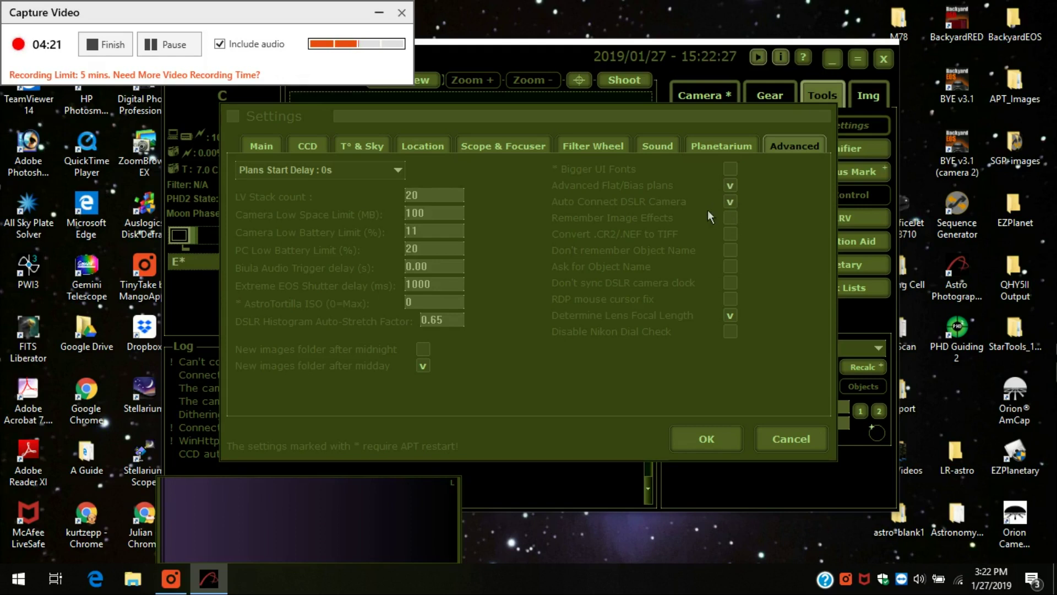
pyautogui.moveTo(751, 214)
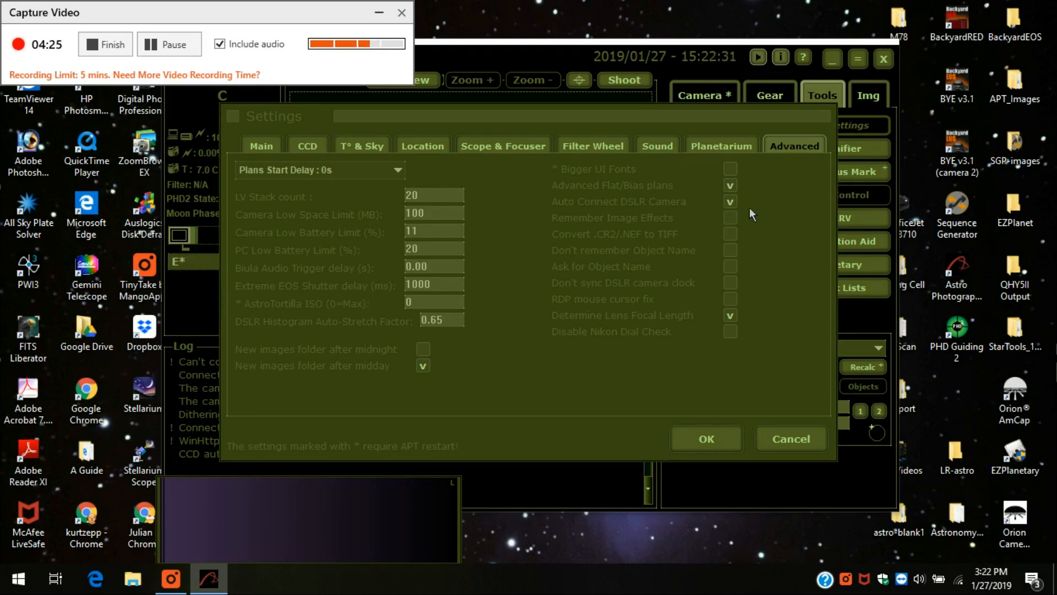
pyautogui.moveTo(762, 249)
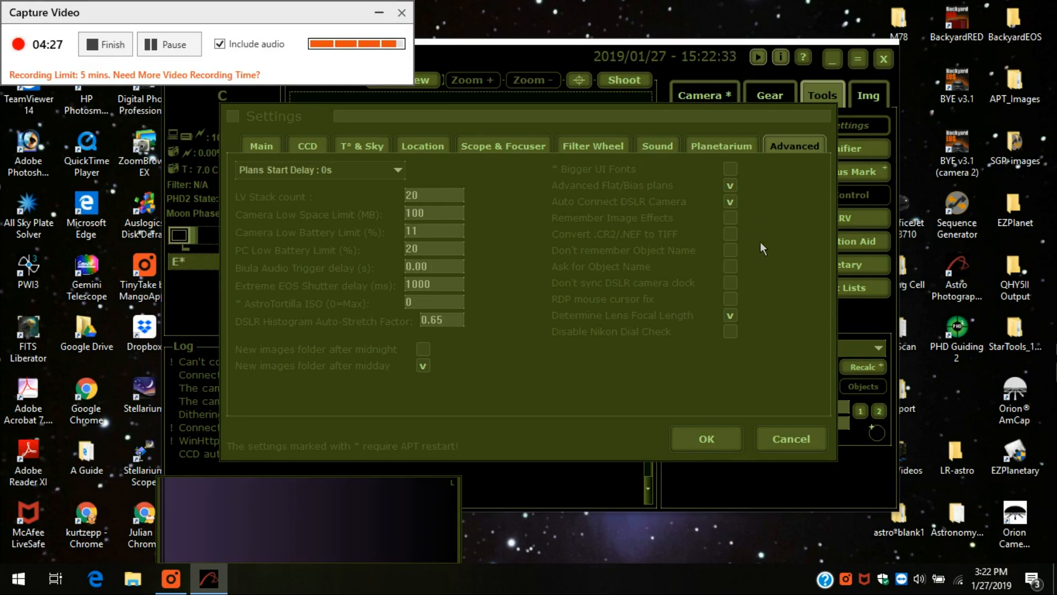
pyautogui.moveTo(759, 258)
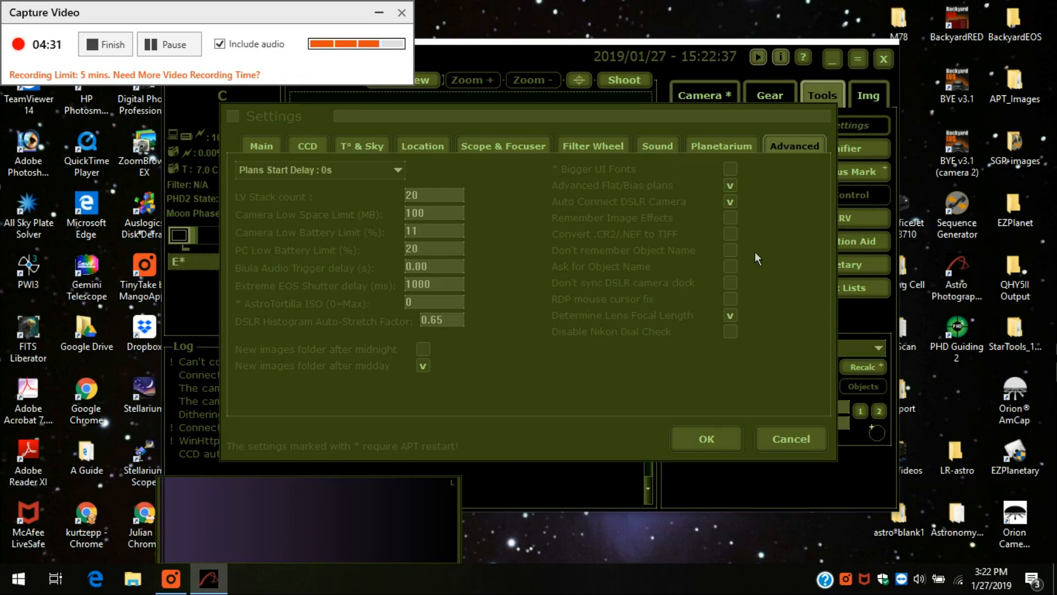
pyautogui.moveTo(757, 349)
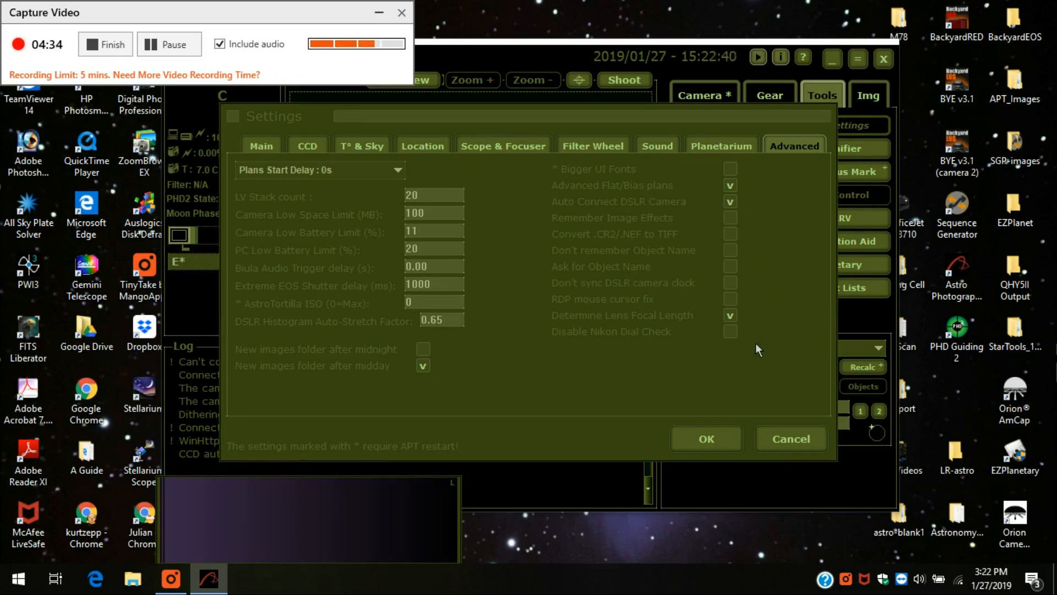
pyautogui.moveTo(721, 456)
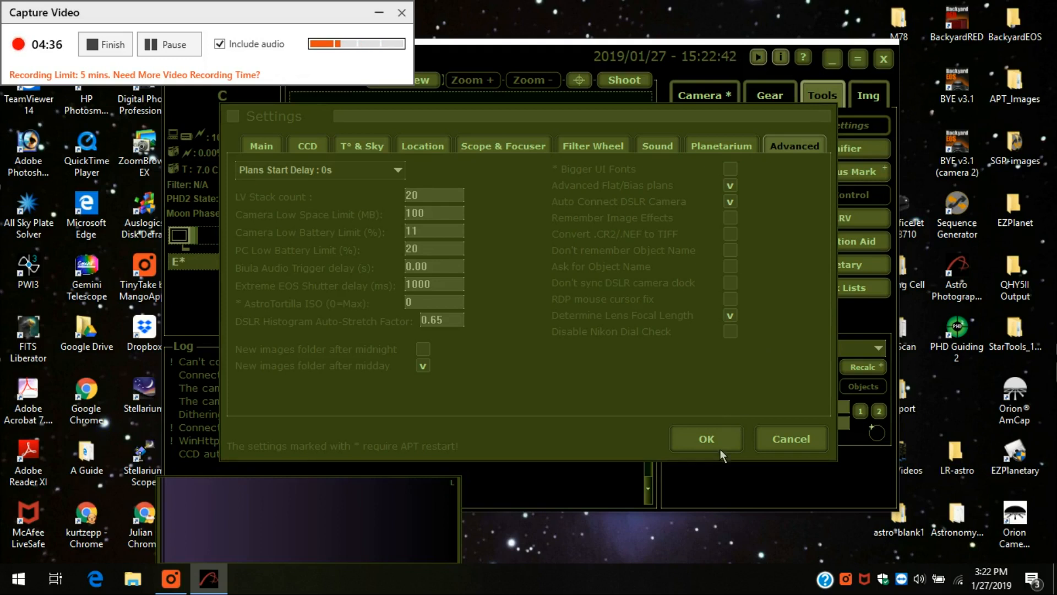